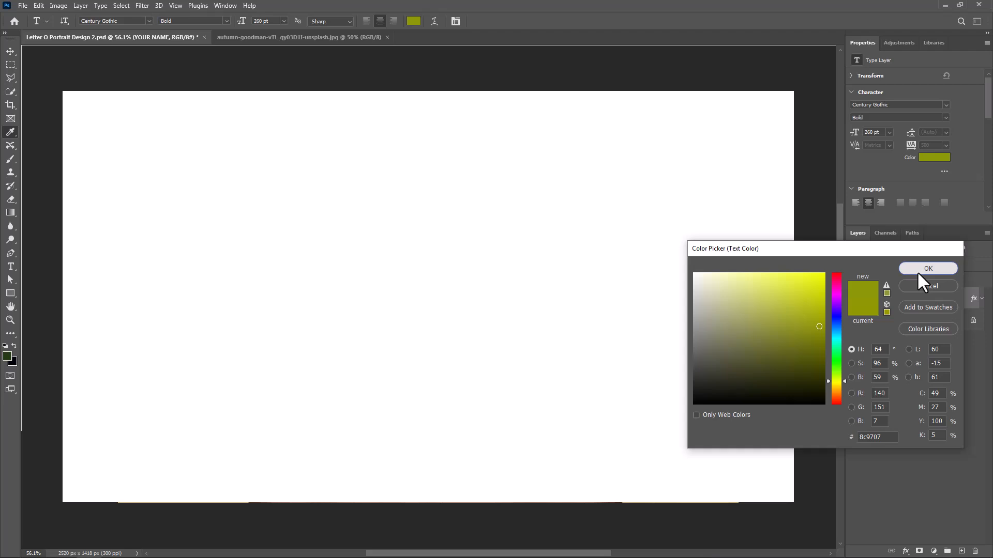
- Add a large bold olive letter O as a text layer and commit it
left_click(928, 268)
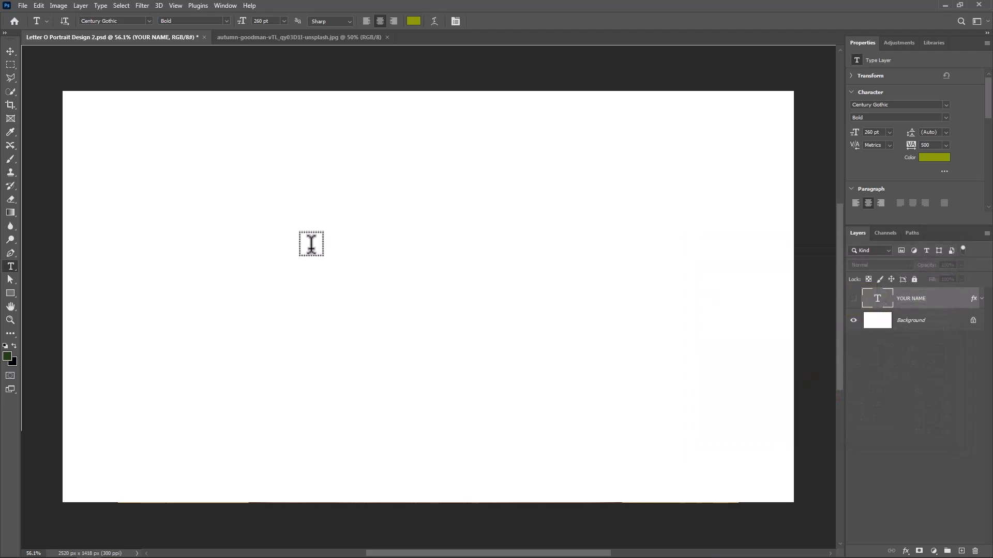
type("O")
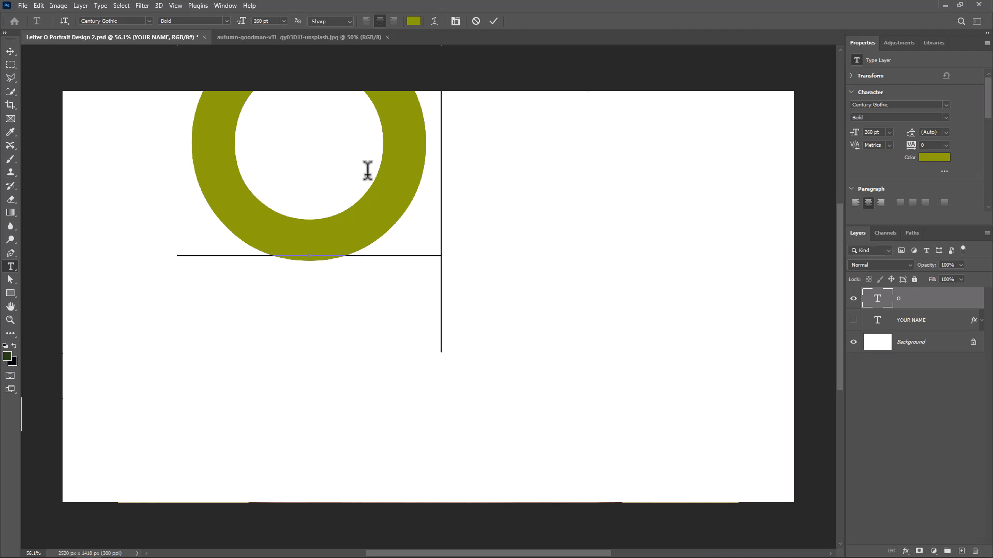
key("ctrl+a")
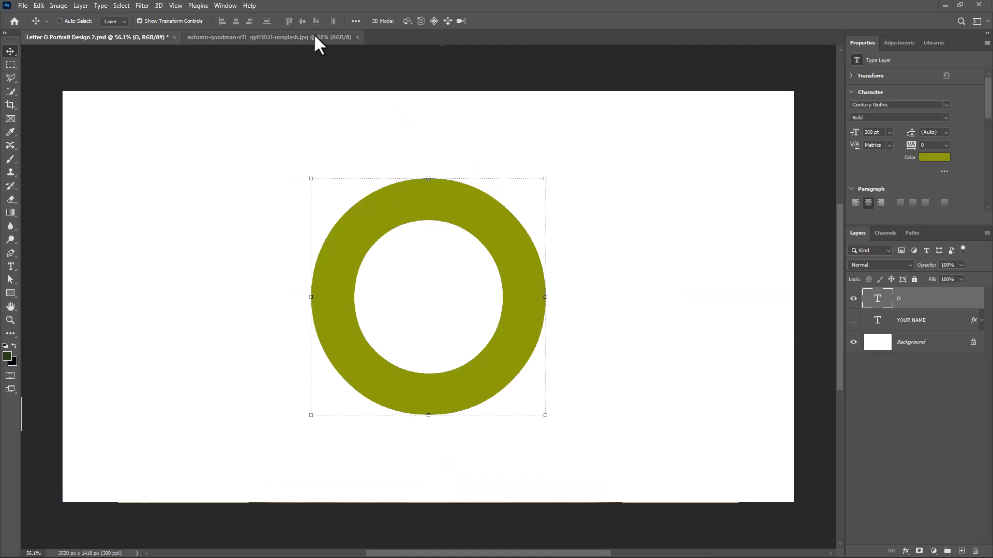
- In the portrait document, use Select Subject to isolate the woman from the yellow background
left_click(248, 37)
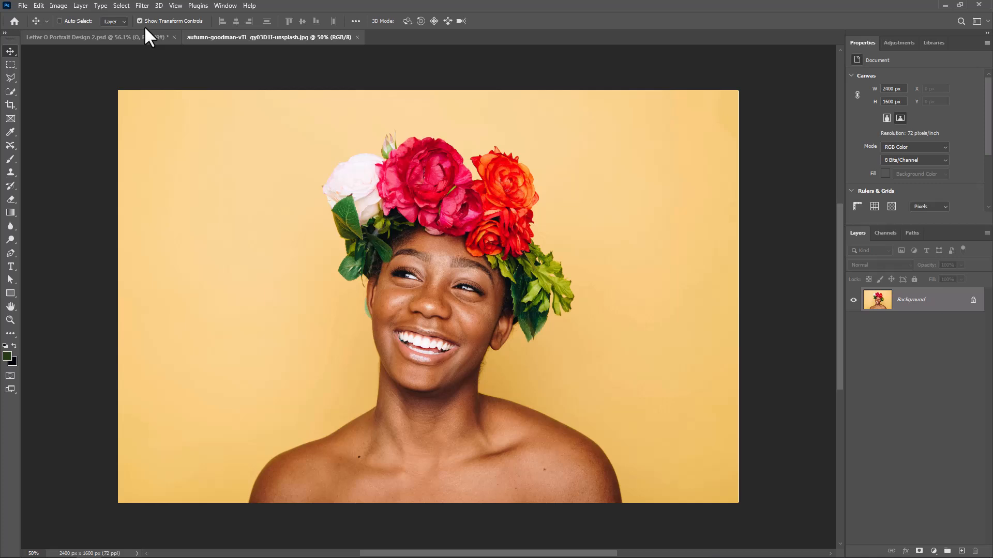
left_click(120, 5)
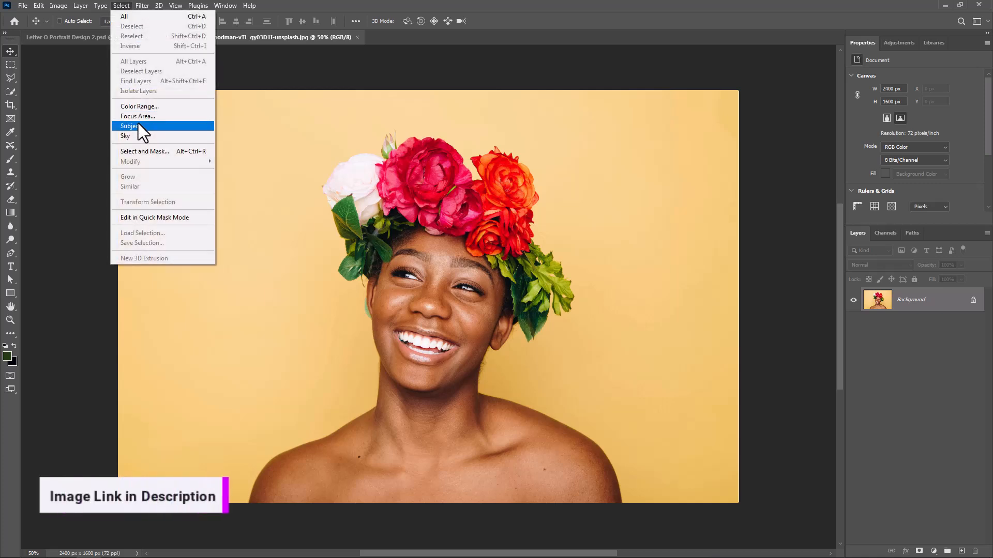
left_click(130, 126)
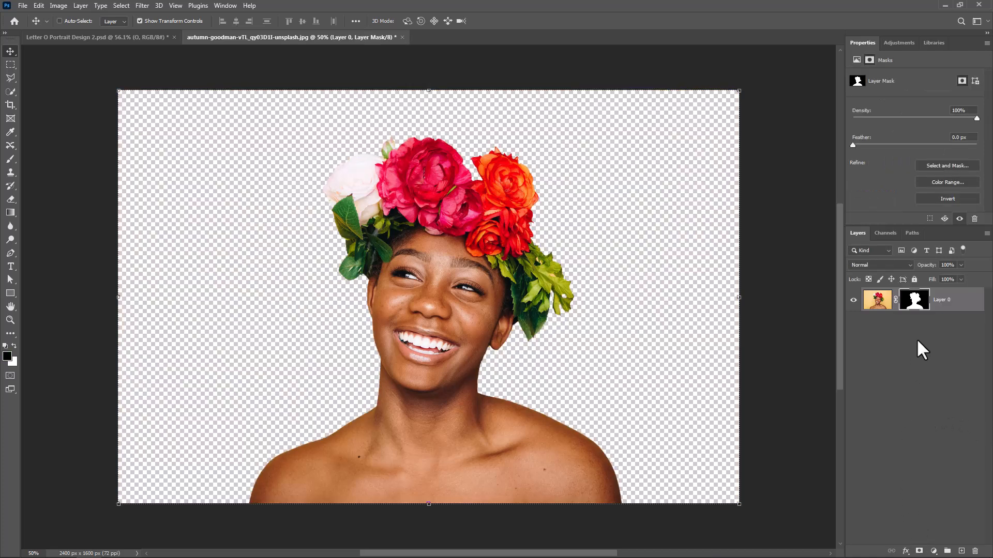
- Rename the masked layer to Model and convert it to a smart object
double_click(943, 300)
type("Model")
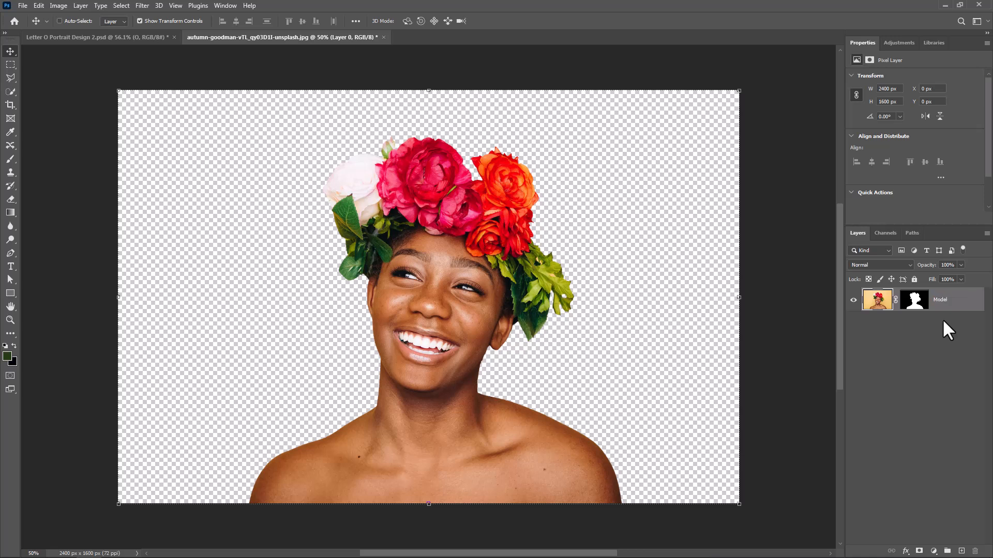
right_click(940, 299)
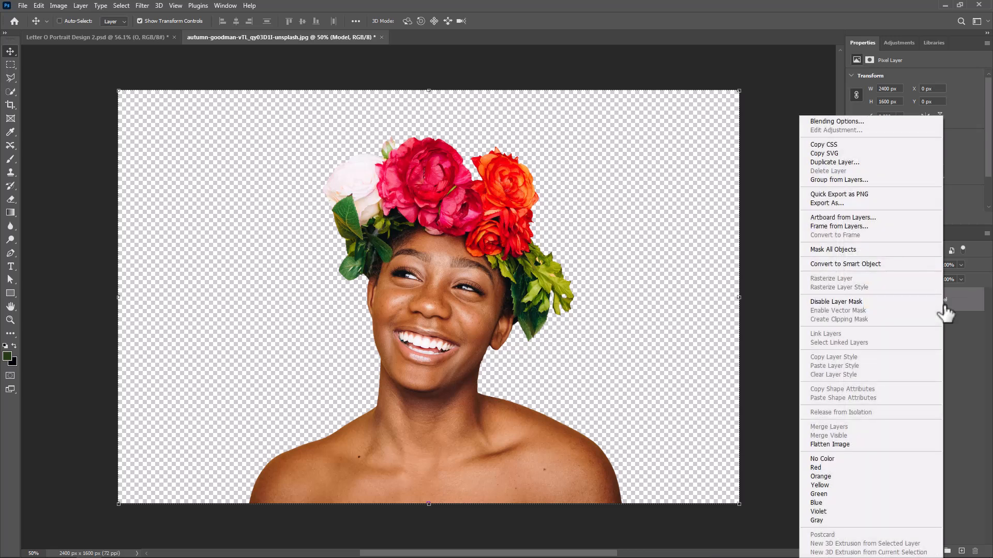
left_click(845, 264)
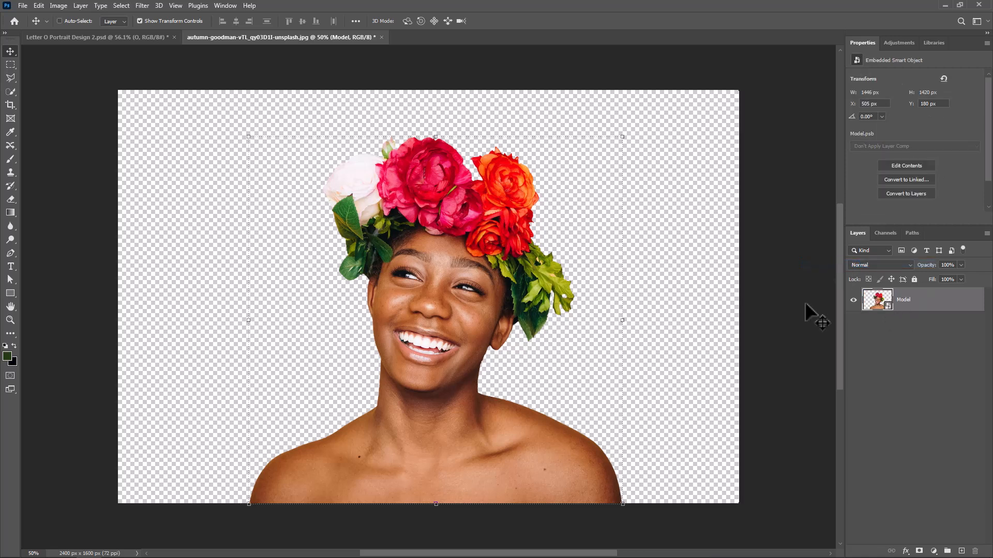
mouse_move(490, 328)
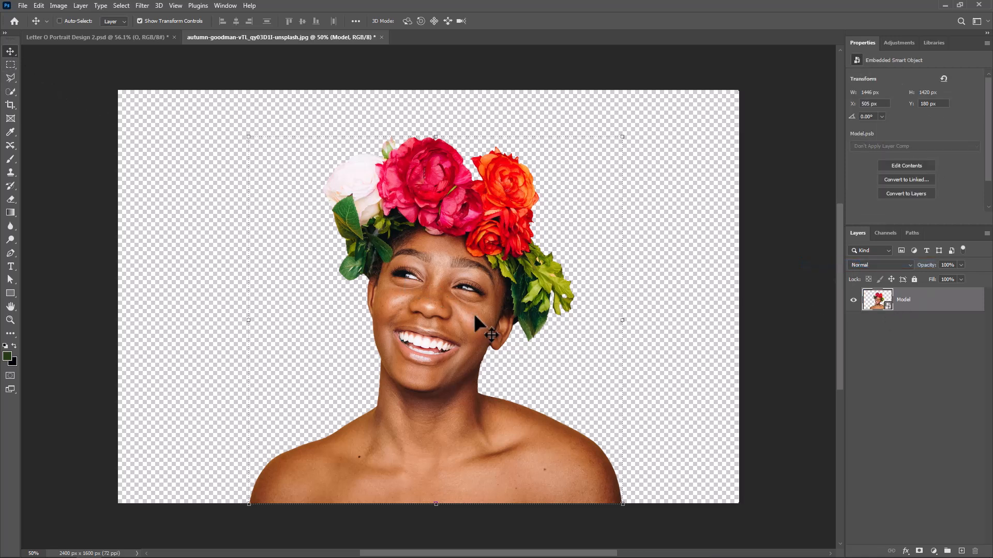
- Bring the Model portrait into the O document, place it at the O's lower right, and clip it to the O
left_click(96, 37)
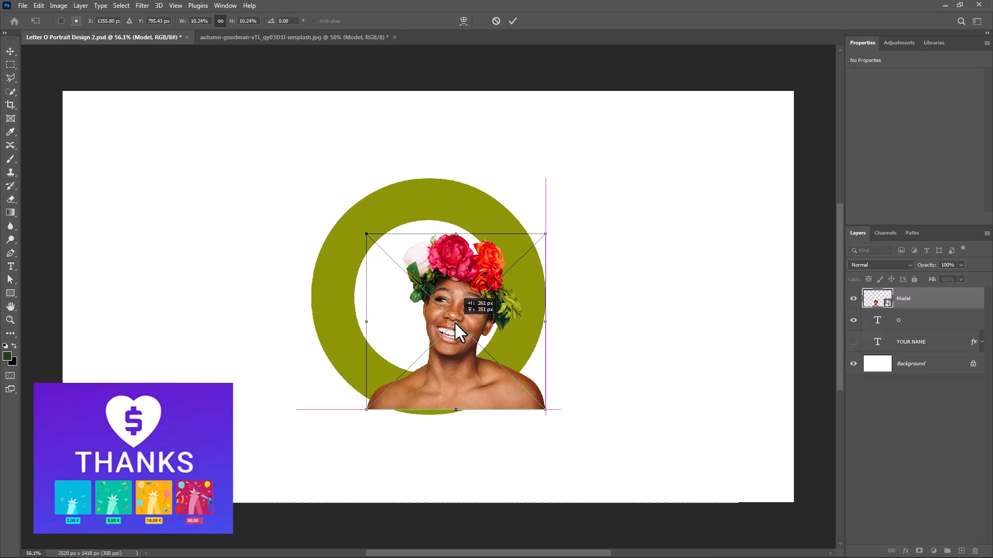
left_click_drag(456, 323, 500, 322)
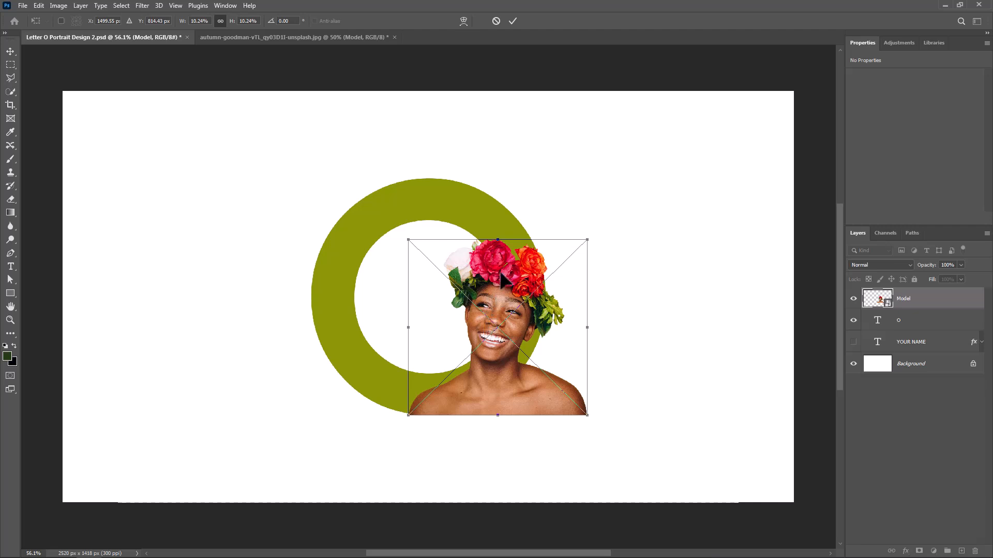
mouse_move(509, 123)
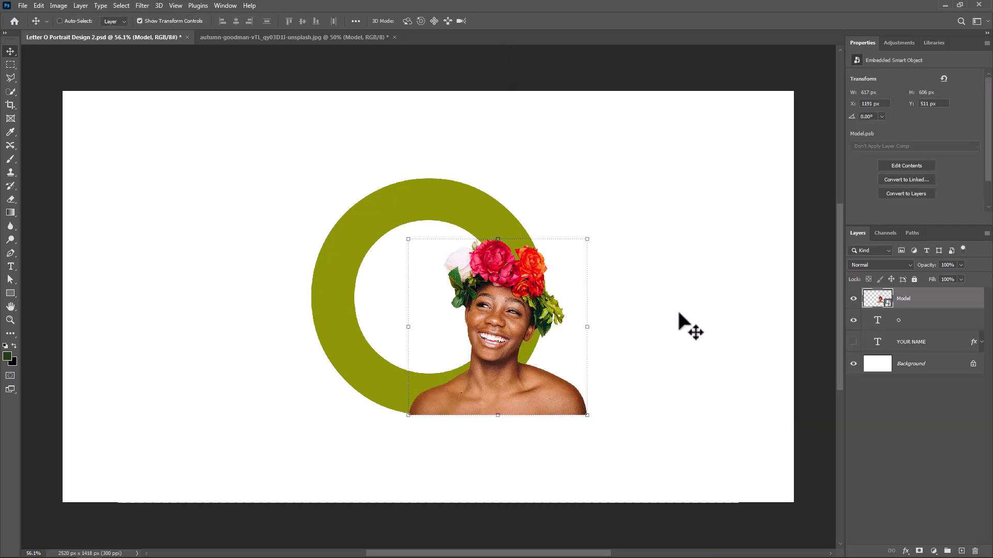
mouse_move(927, 324)
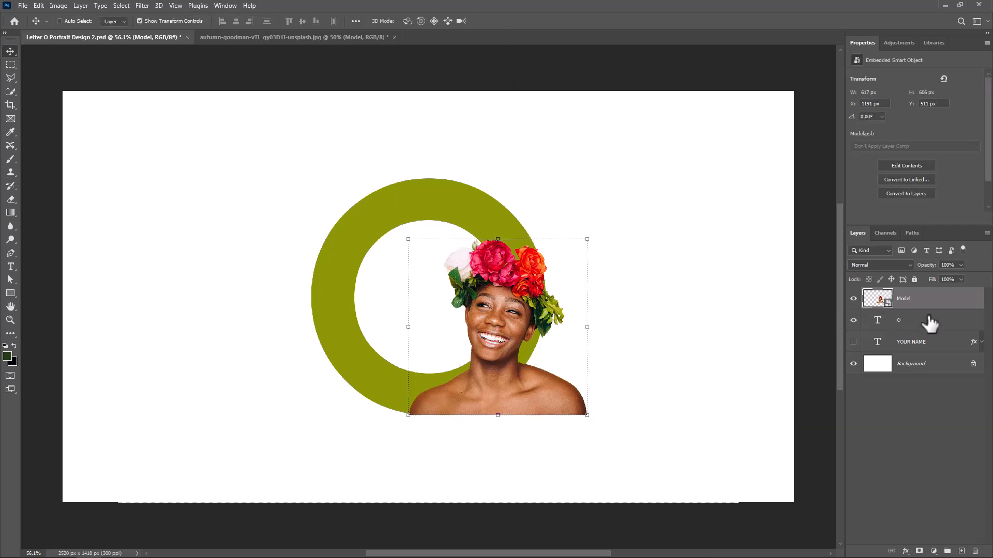
right_click(903, 298)
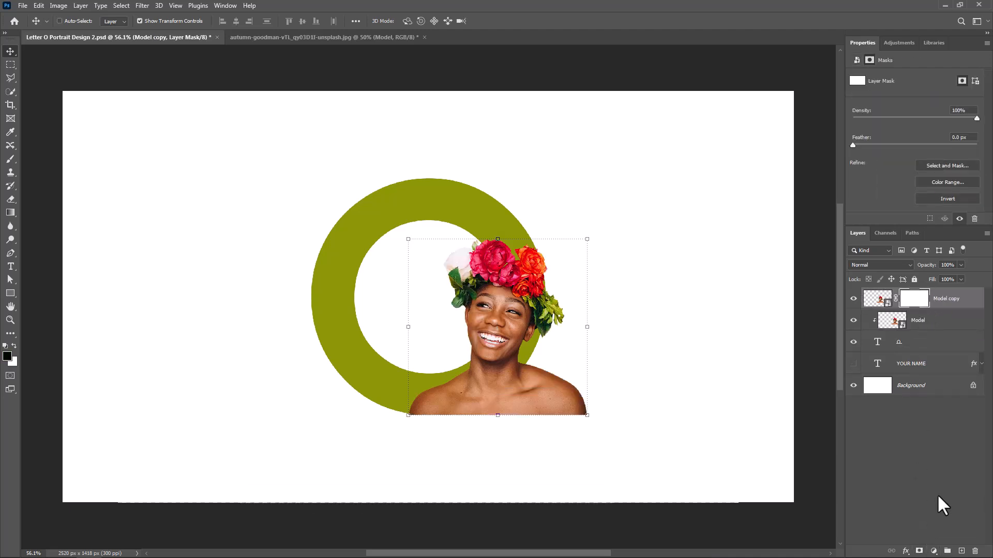
- Load the O's outline as a selection and invert it
left_click(877, 342)
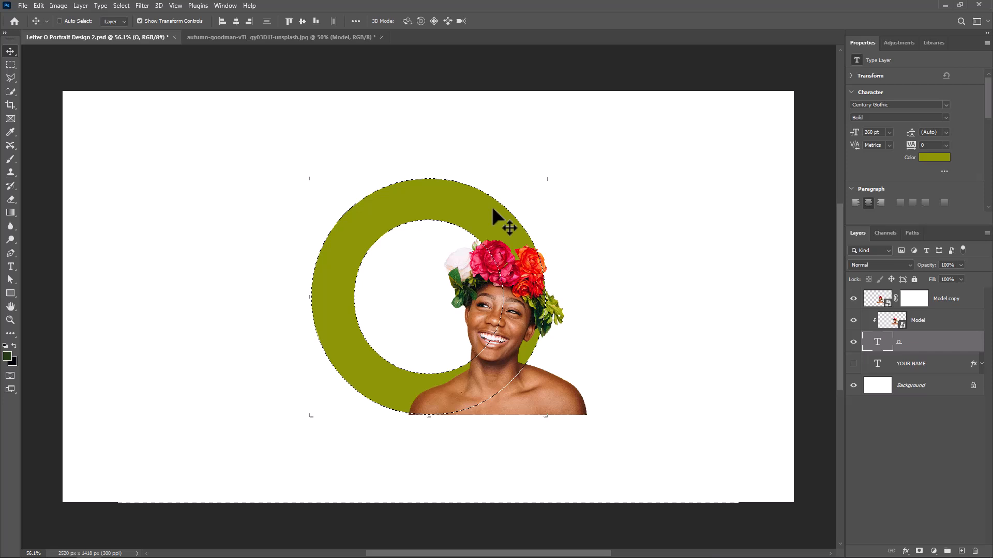
left_click(120, 5)
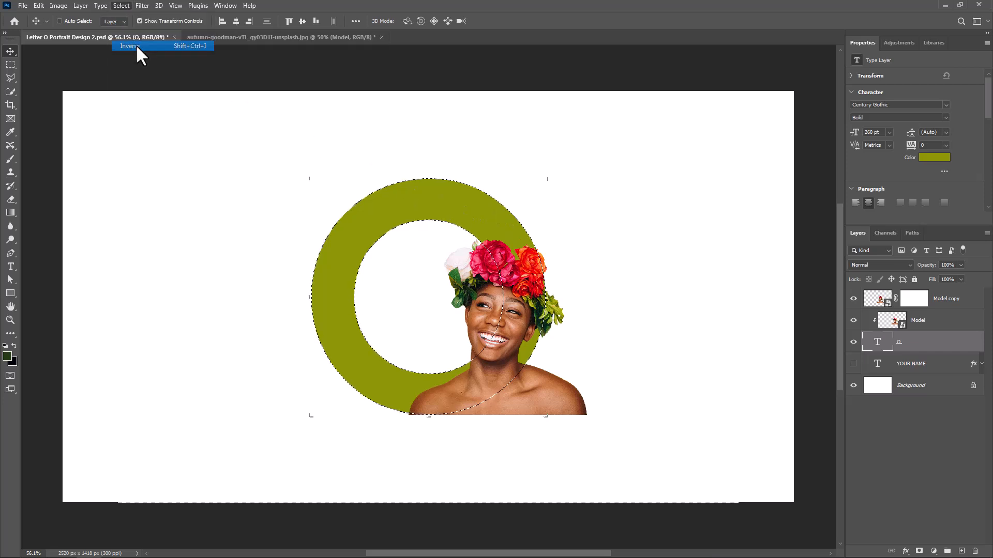
left_click(129, 45)
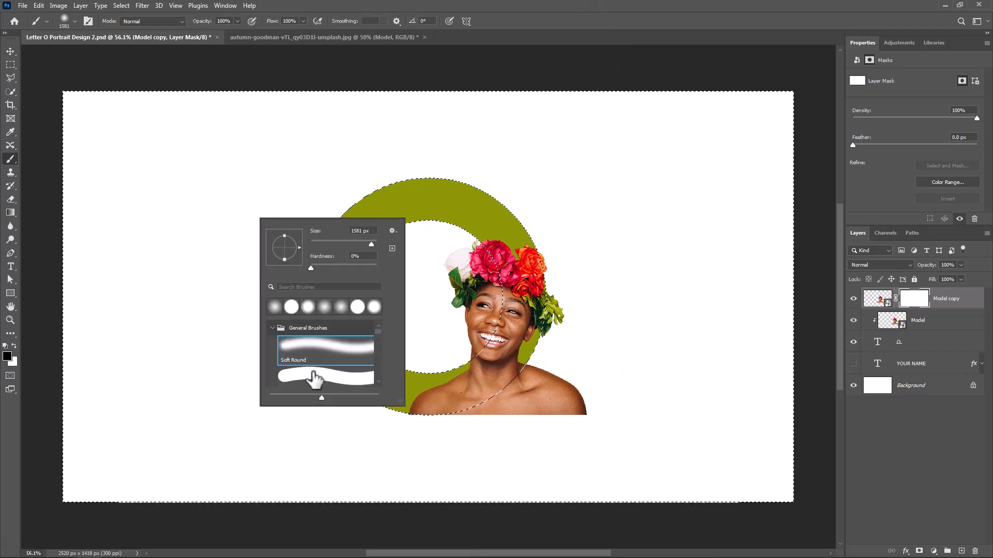
- With a small hard brush, mask the Model copy so the portrait ends at the O's edge
left_click(324, 373)
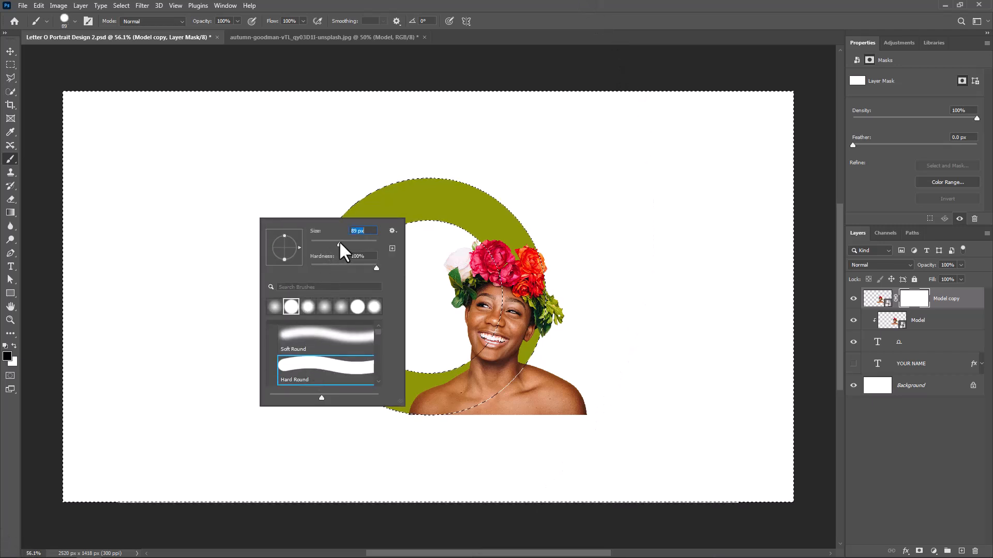
left_click_drag(340, 246, 357, 246)
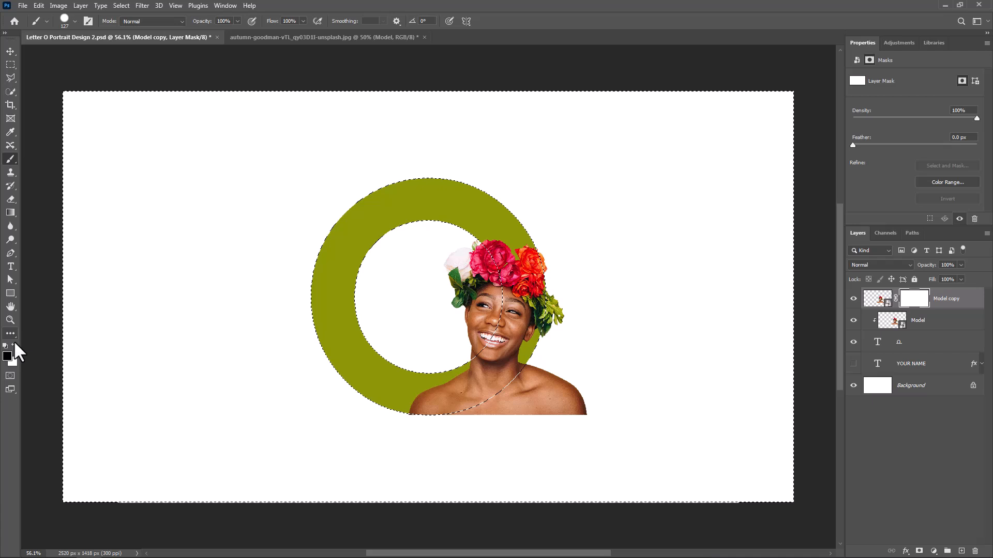
mouse_move(460, 434)
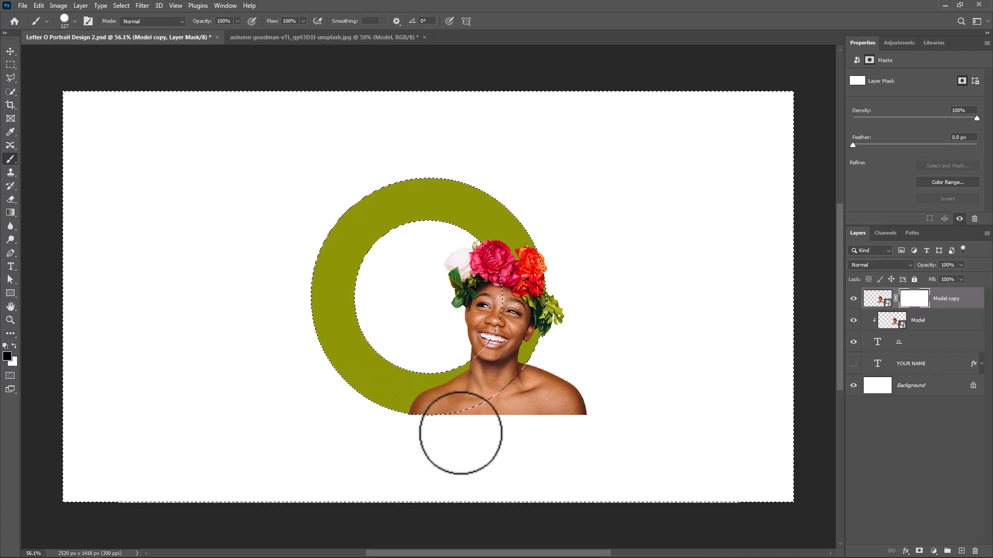
left_click_drag(459, 434, 559, 385)
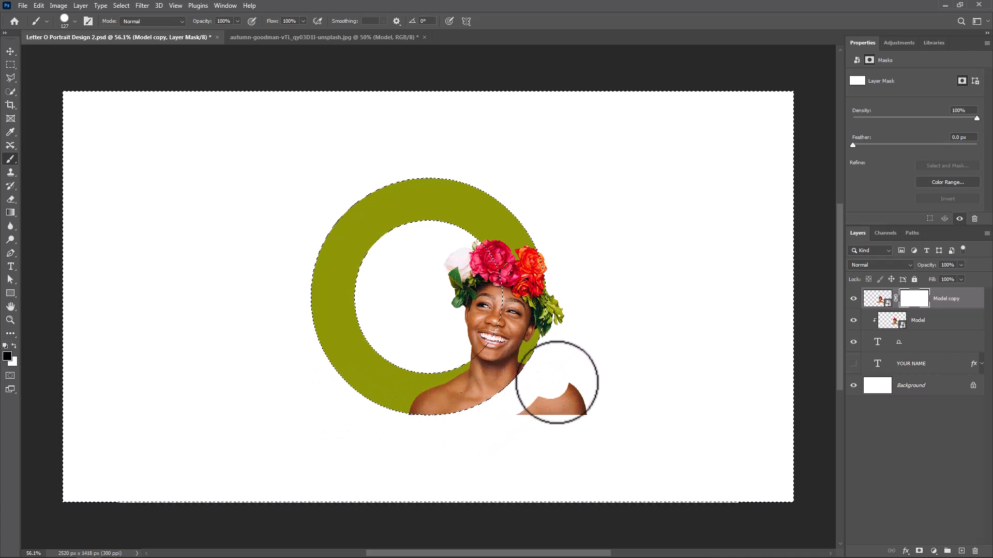
left_click_drag(557, 382, 504, 420)
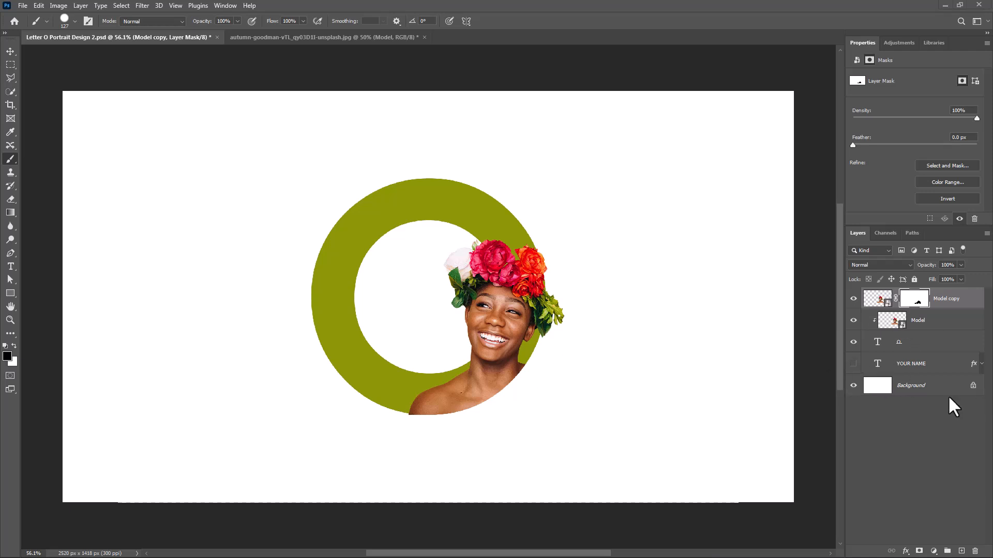
mouse_move(934, 391)
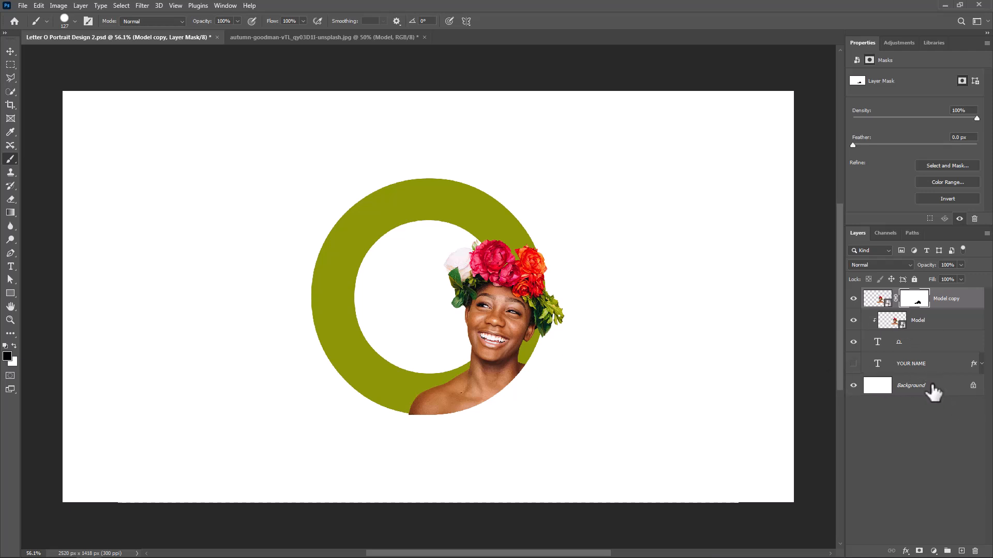
- Add a dark green #223a13 solid colour fill layer above the white background
left_click(910, 385)
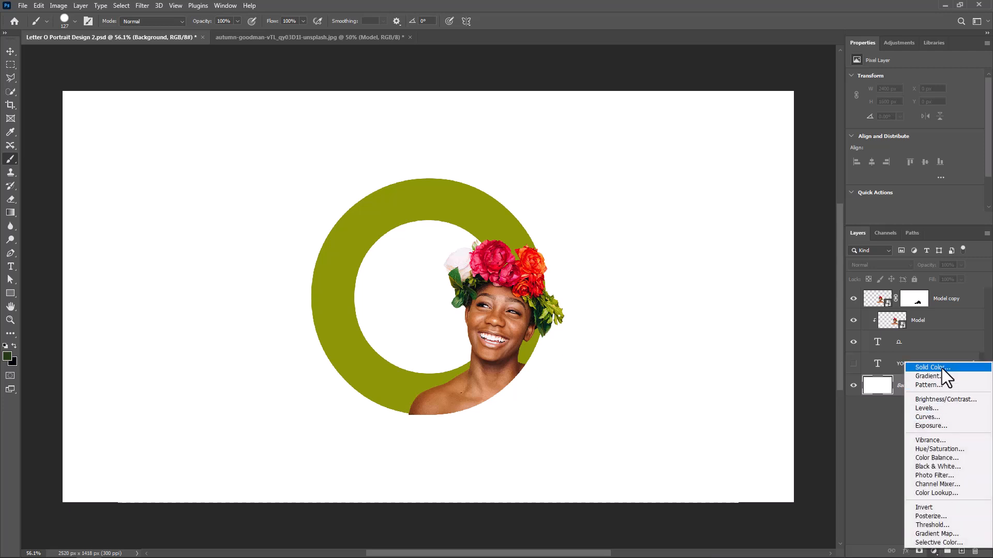
left_click(929, 368)
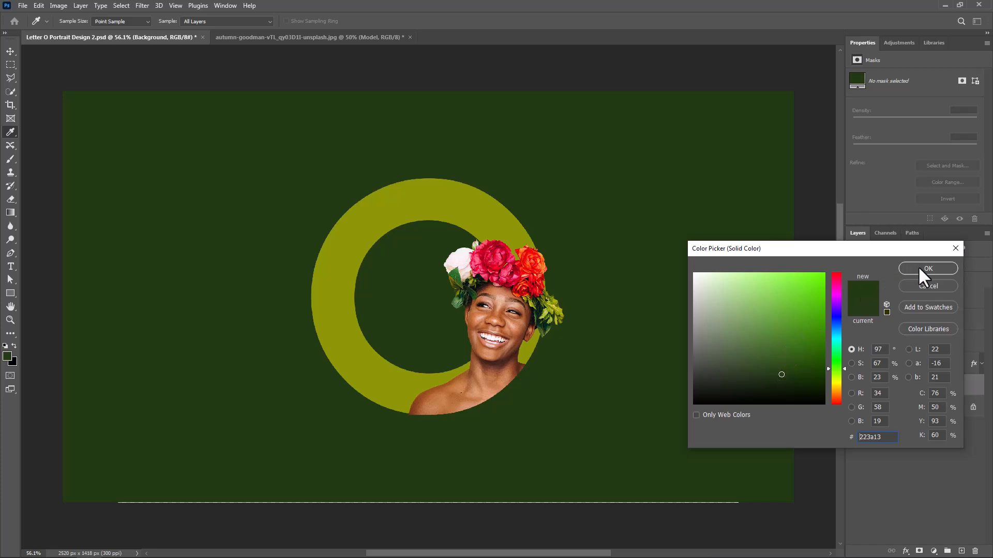
left_click(926, 269)
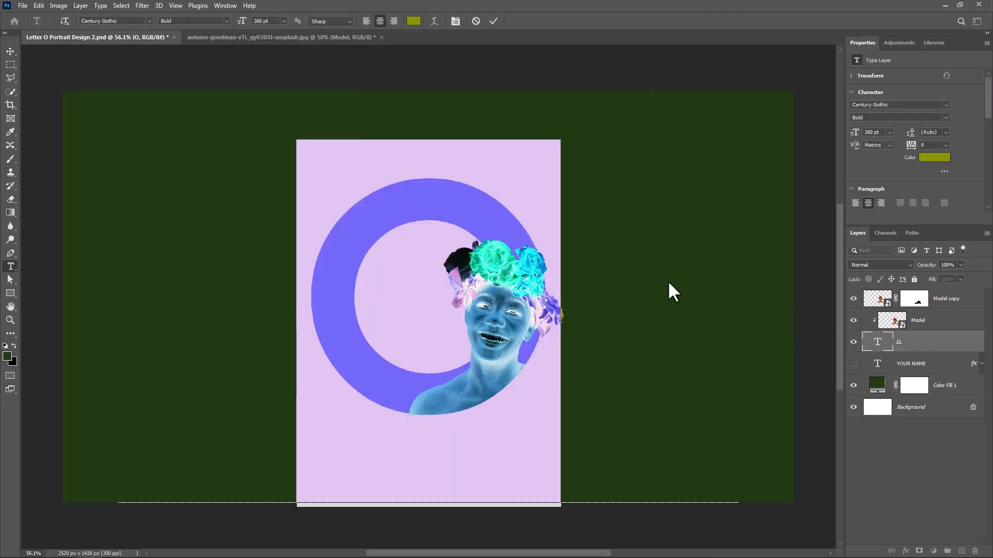
left_click(934, 157)
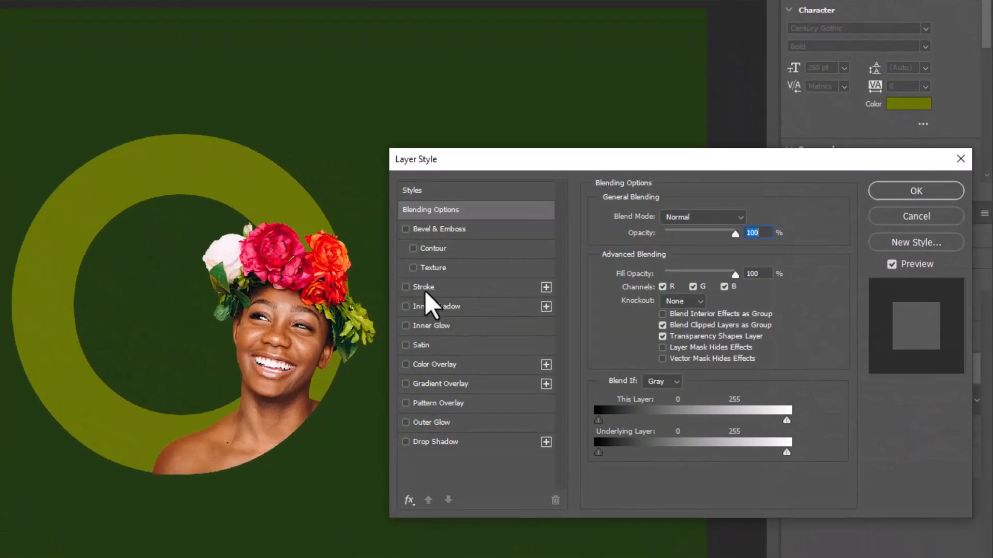
- Enable a gradient stroke on the O from the dark preset and add a middle colour stop
left_click(405, 287)
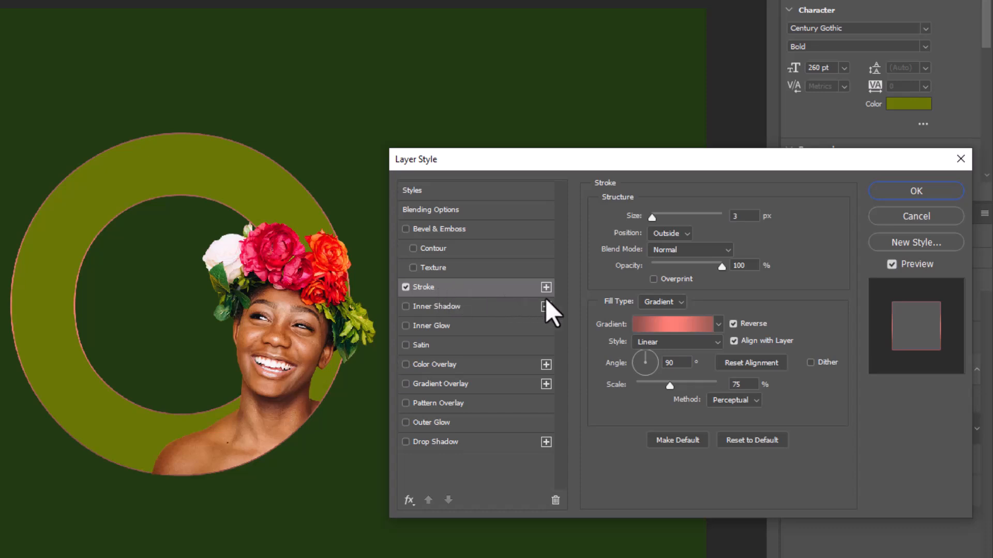
left_click(662, 302)
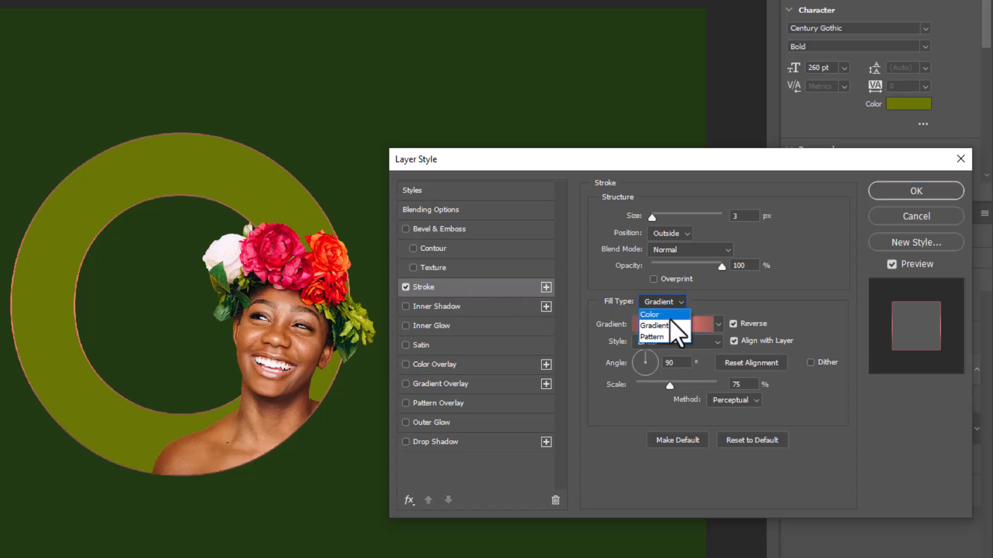
left_click(655, 326)
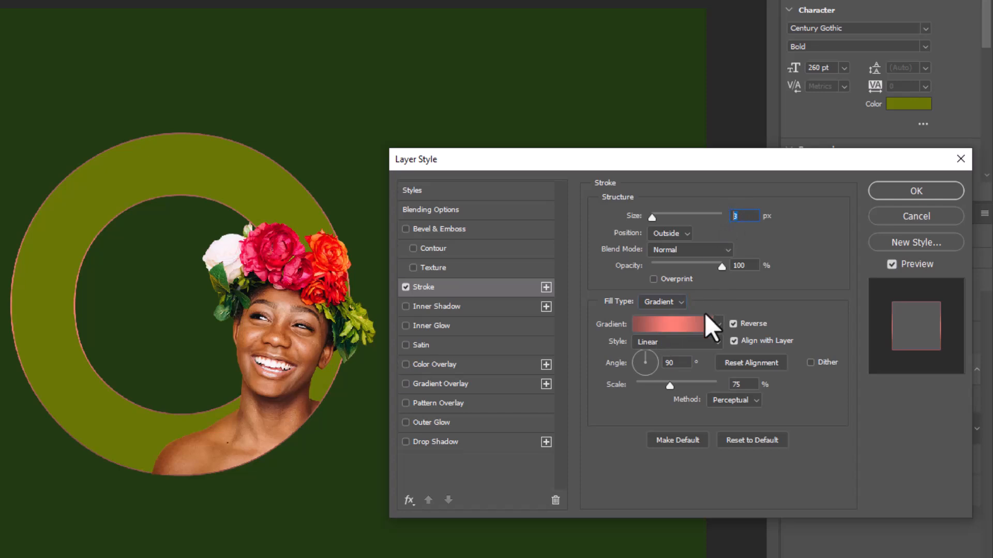
left_click(718, 323)
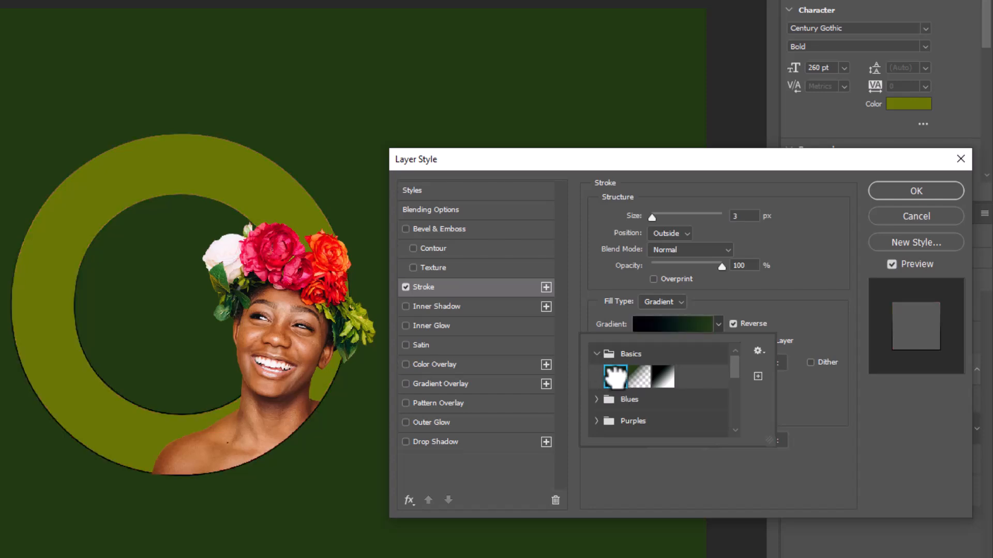
left_click(614, 377)
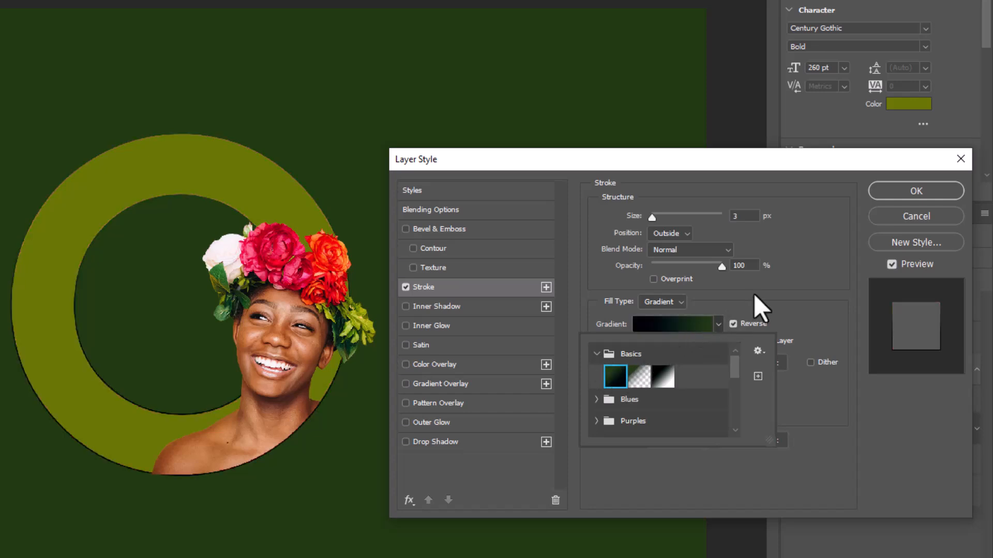
left_click(674, 323)
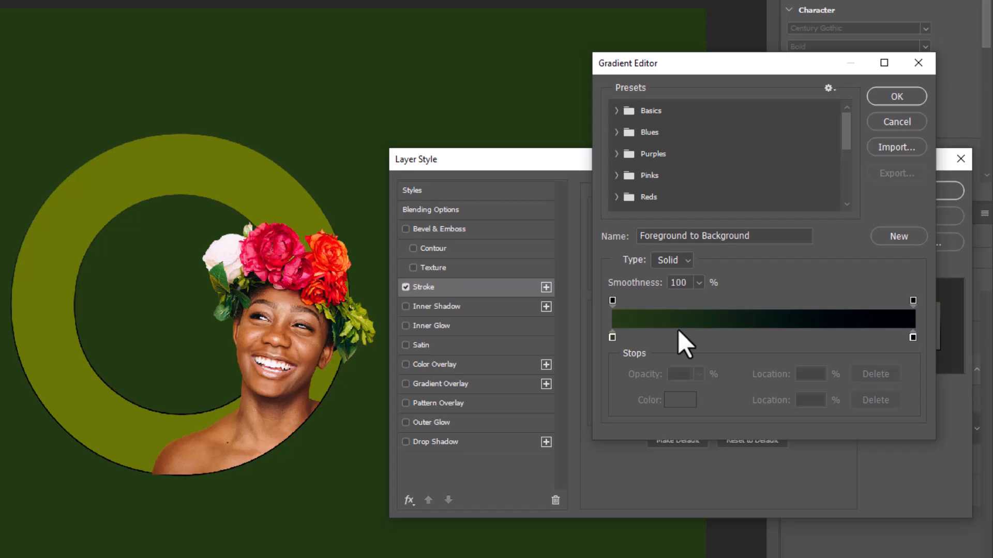
left_click(763, 337)
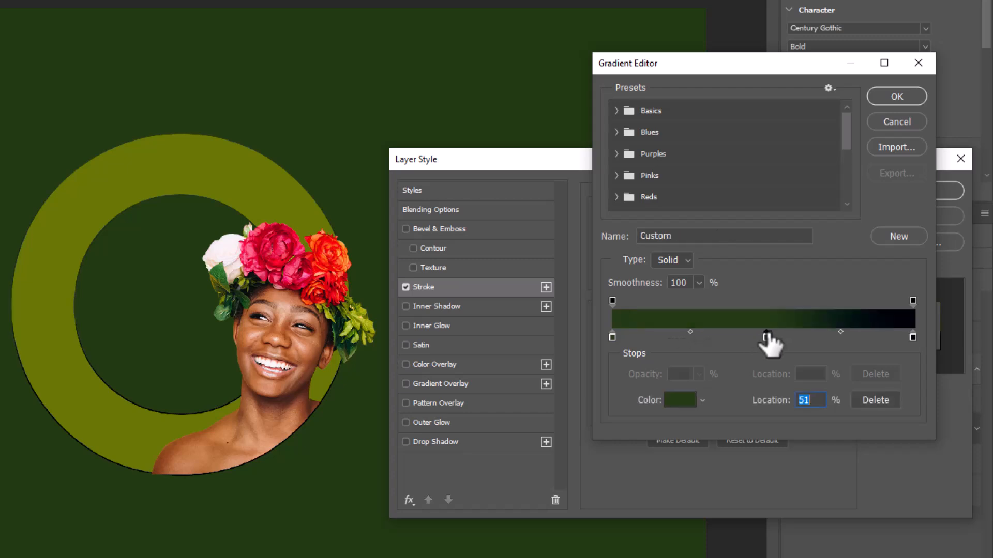
mouse_move(766, 343)
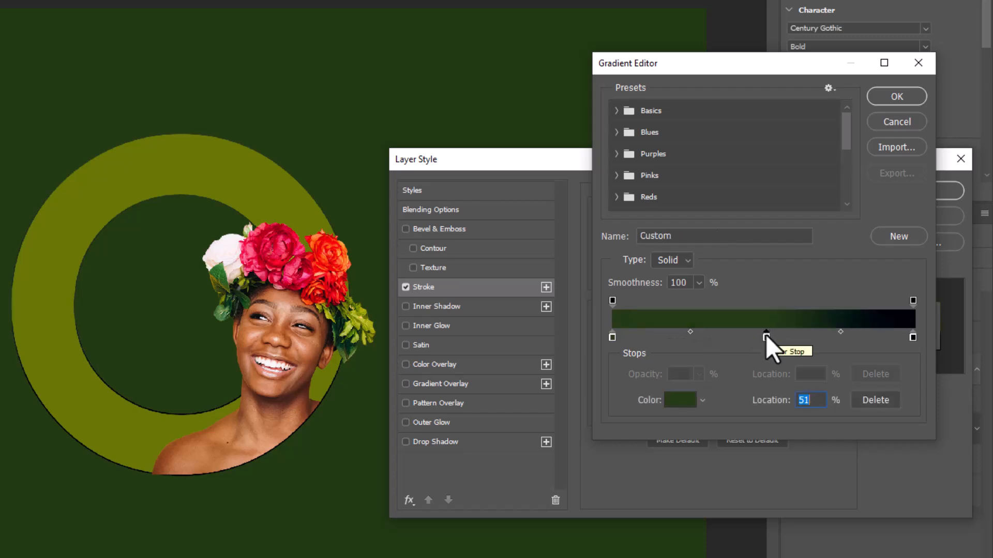
- Set the middle stop to bright green #9fff63 and both end stops to dark green, then accept
left_click(678, 399)
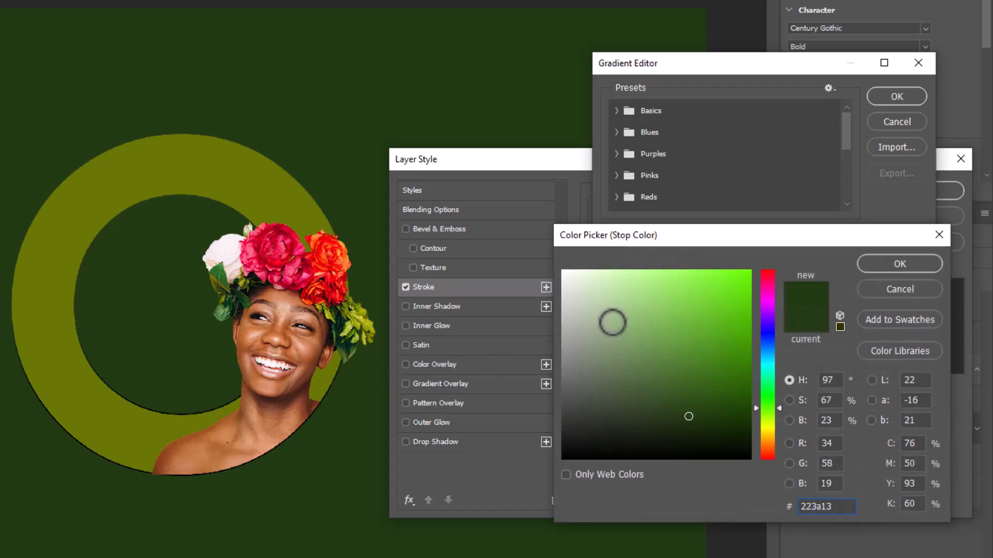
left_click(677, 271)
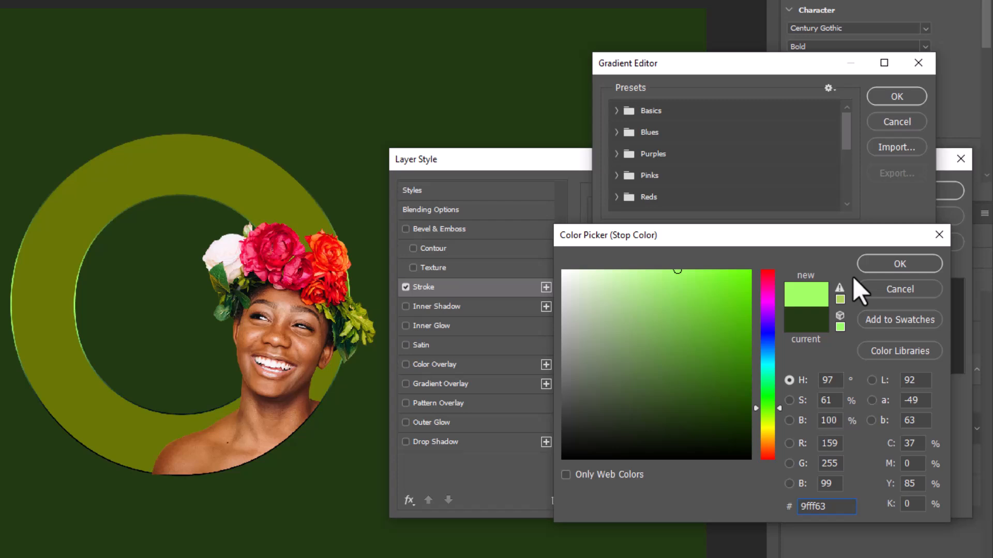
left_click(899, 264)
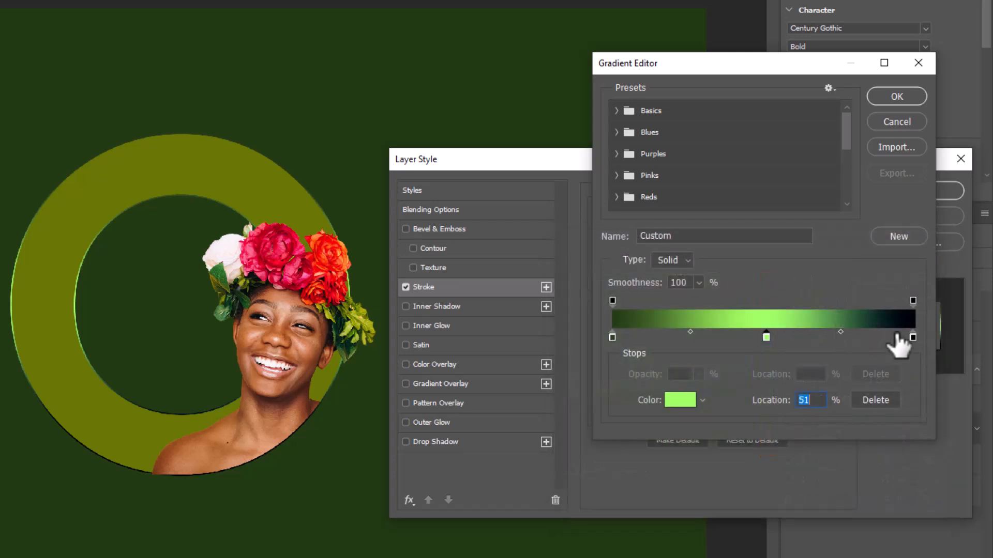
left_click(678, 399)
type("31541b")
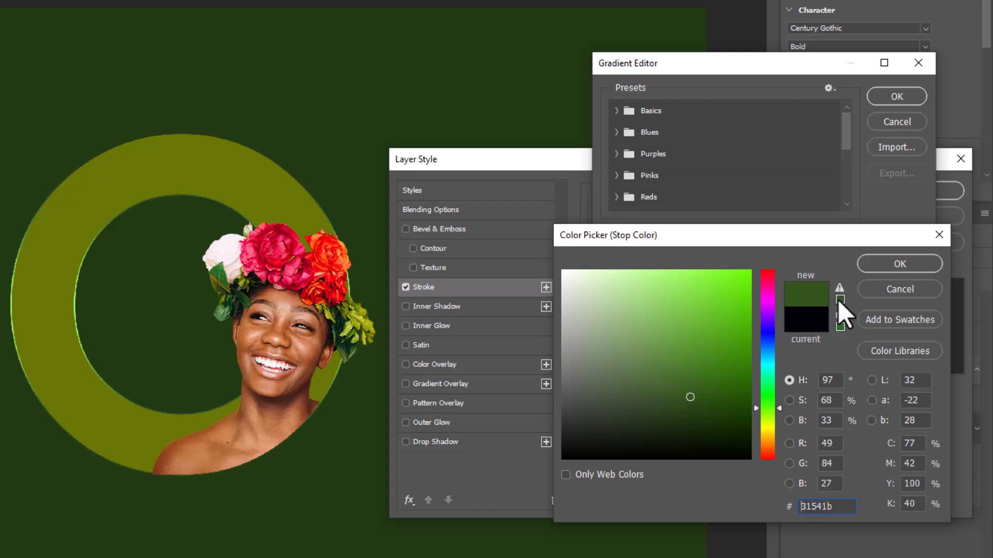
left_click(899, 264)
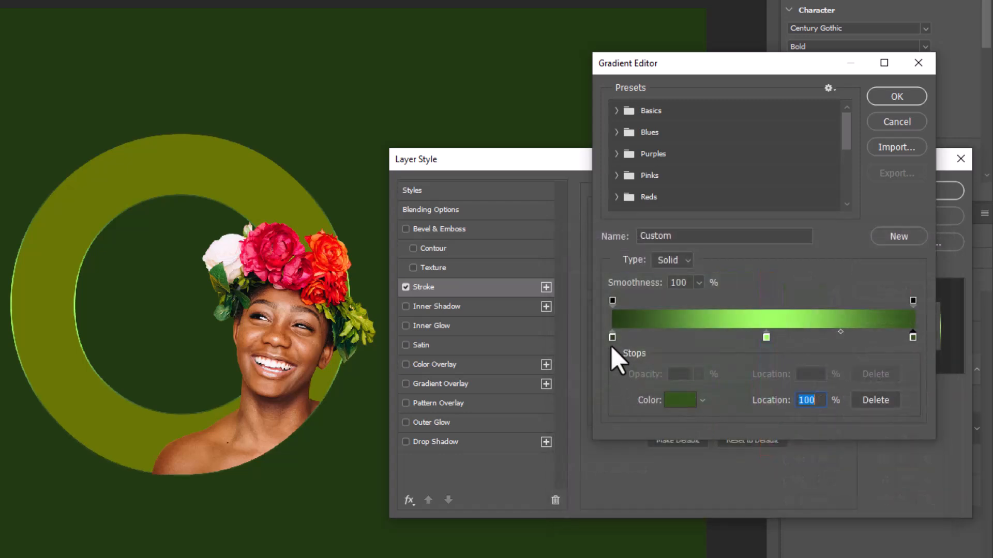
left_click(677, 399)
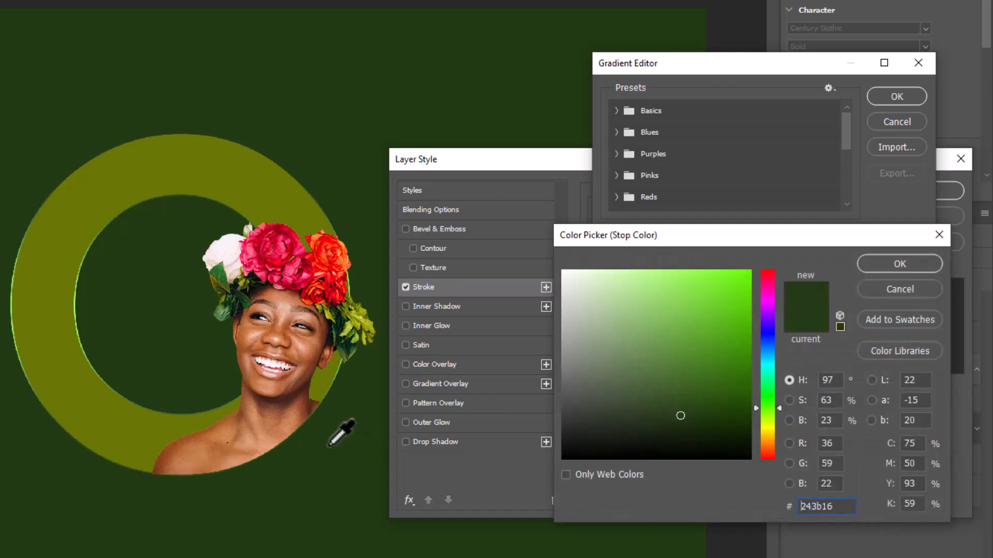
left_click(688, 391)
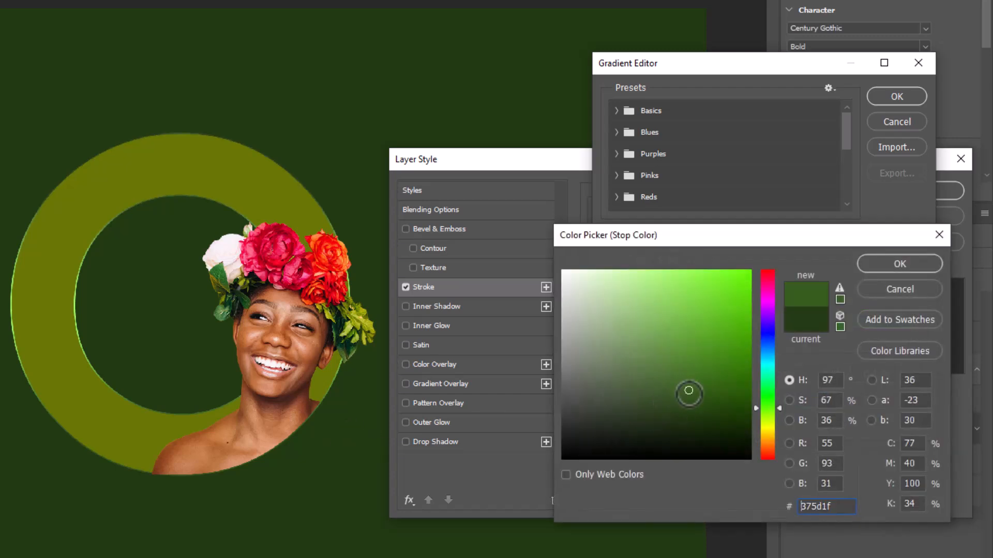
left_click(898, 263)
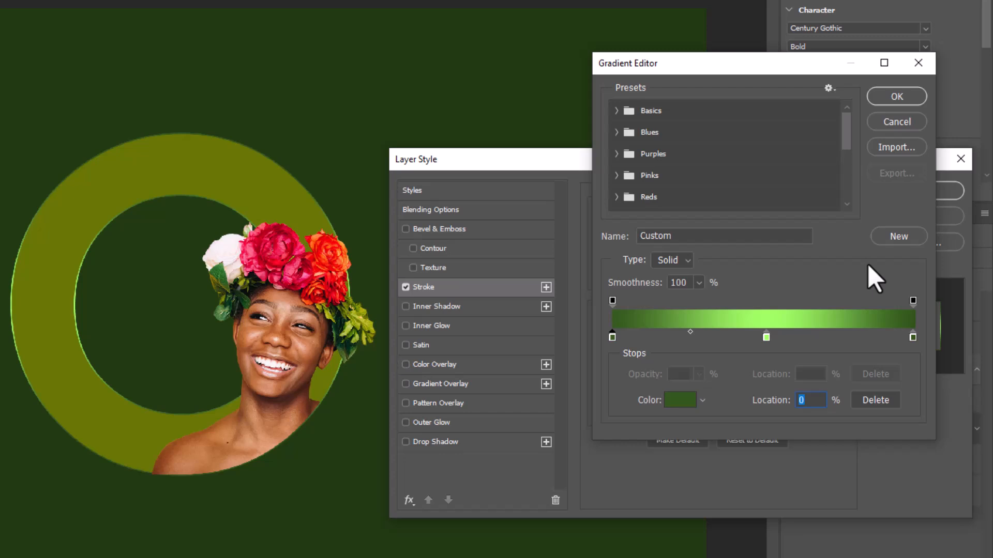
left_click(896, 96)
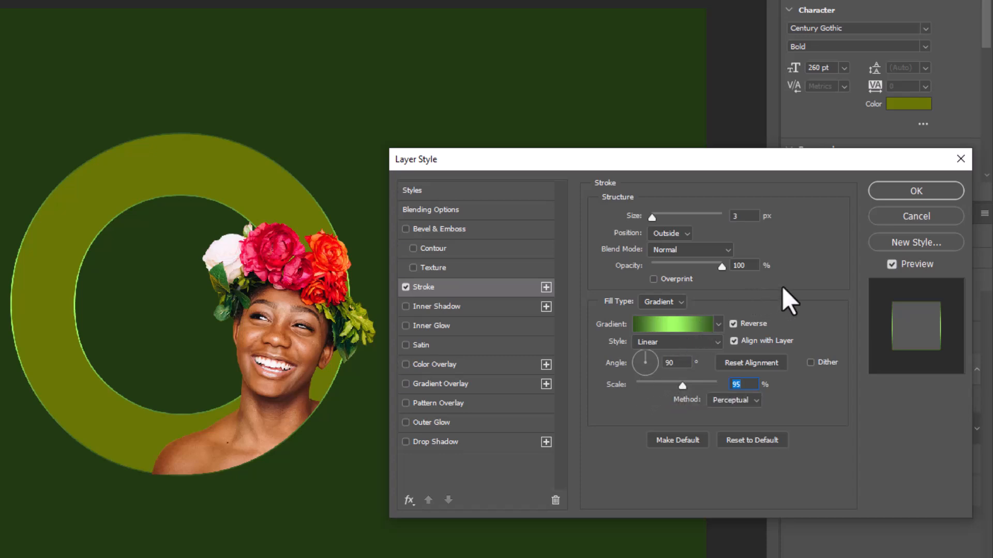
mouse_move(647, 427)
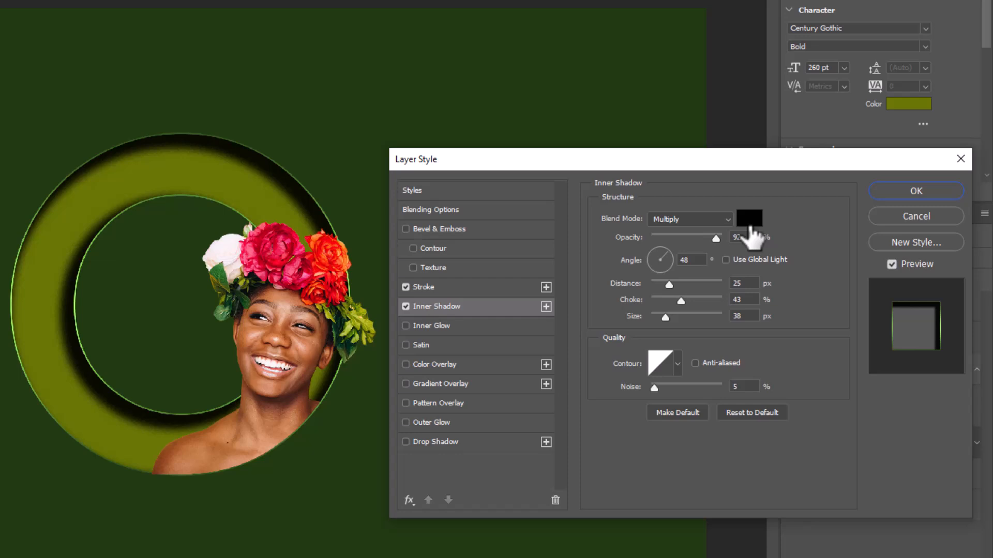
- Colour the O's inner shadow dark green #14240a at 85% opacity
left_click(749, 218)
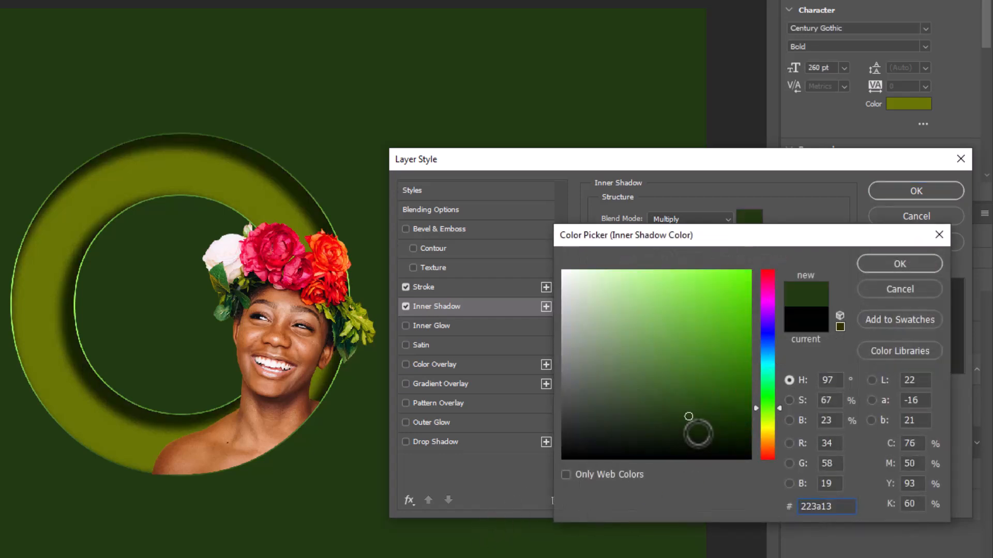
left_click(696, 432)
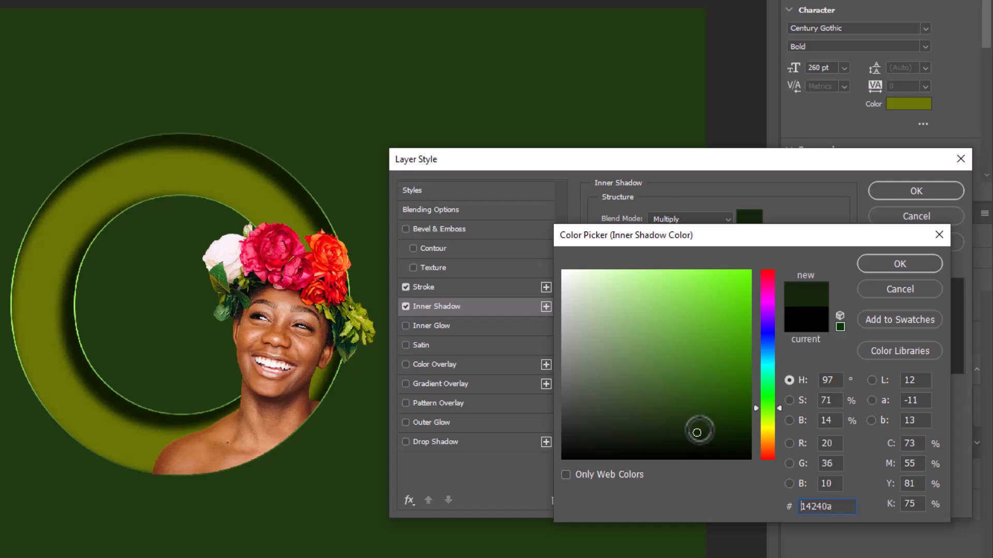
left_click(899, 264)
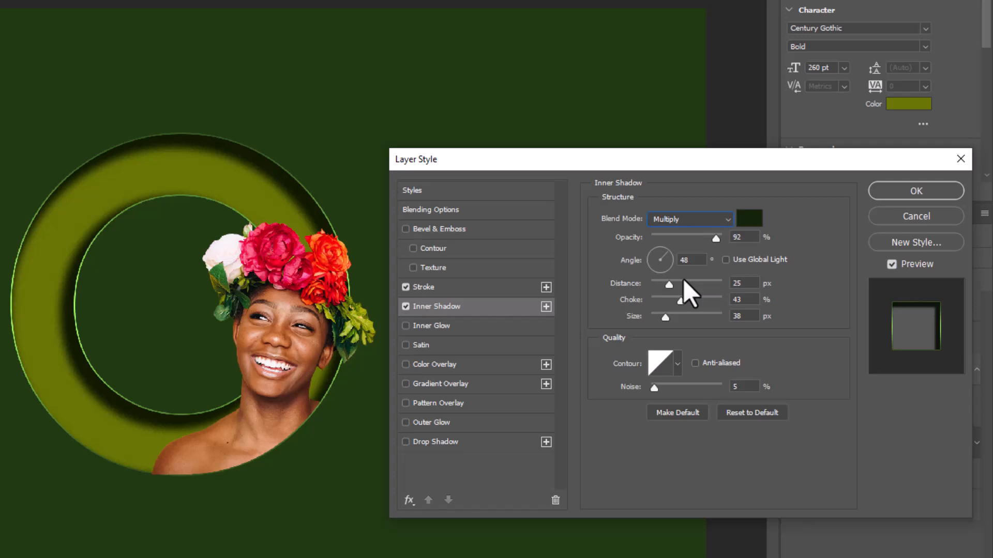
left_click_drag(722, 237, 707, 237)
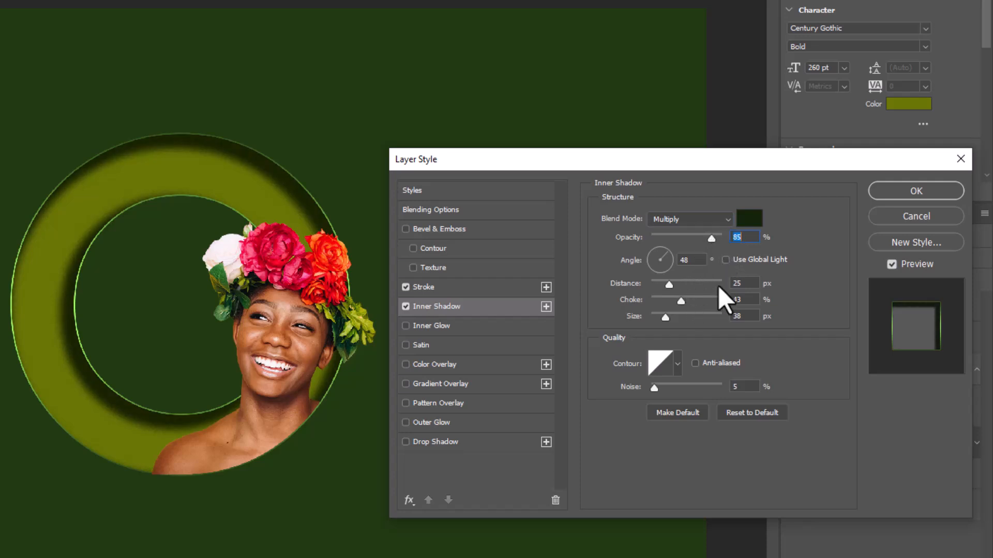
- Give the inner shadow 5% noise and apply the layer style
left_click(741, 316)
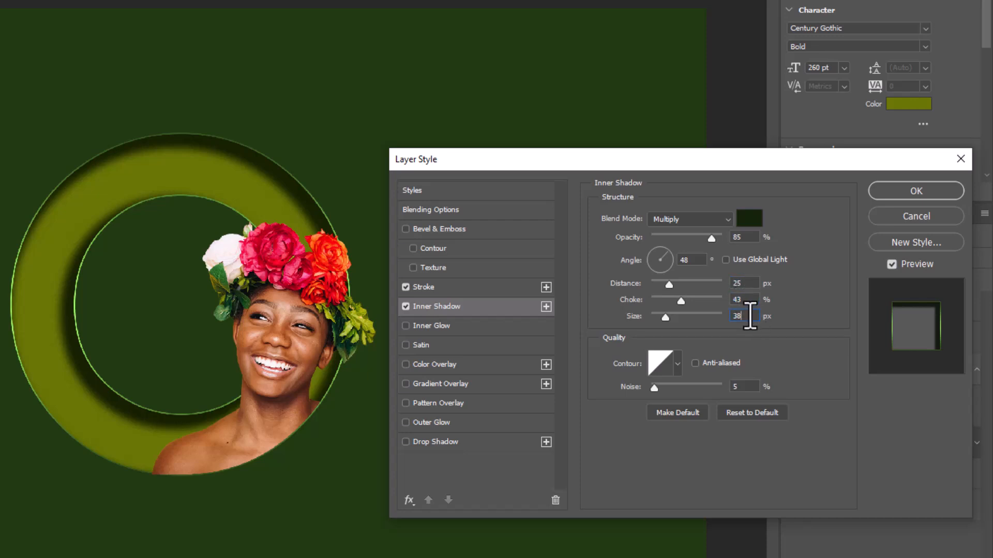
left_click(743, 386)
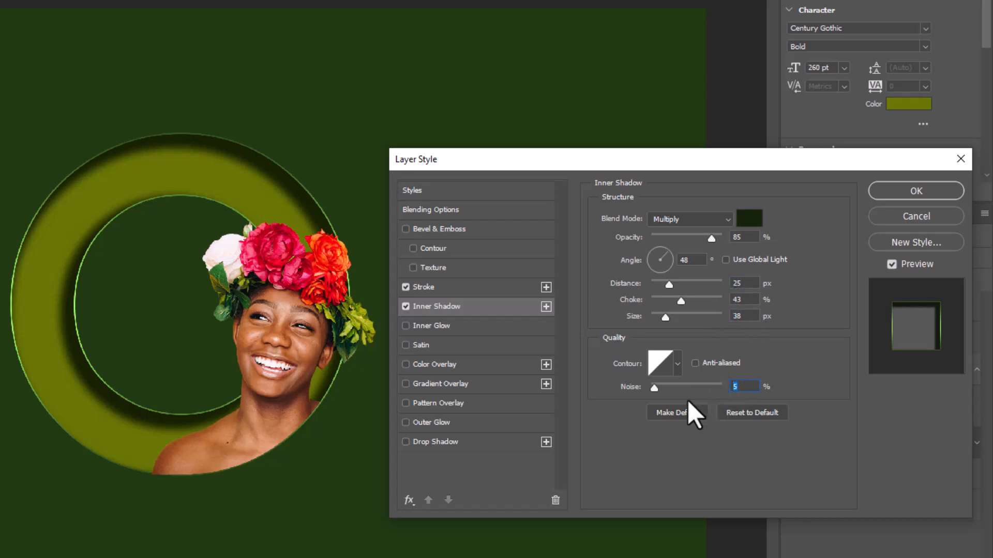
left_click(664, 363)
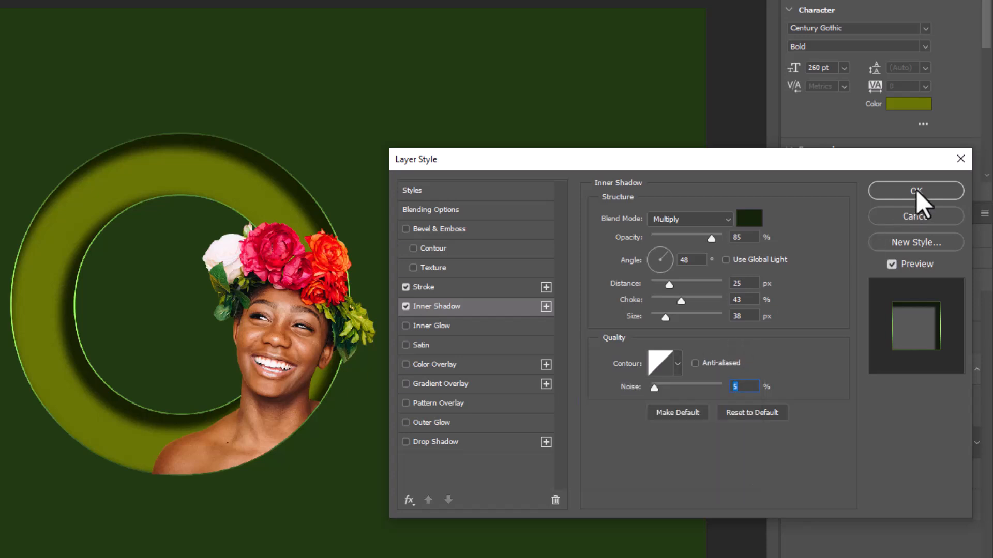
left_click(915, 192)
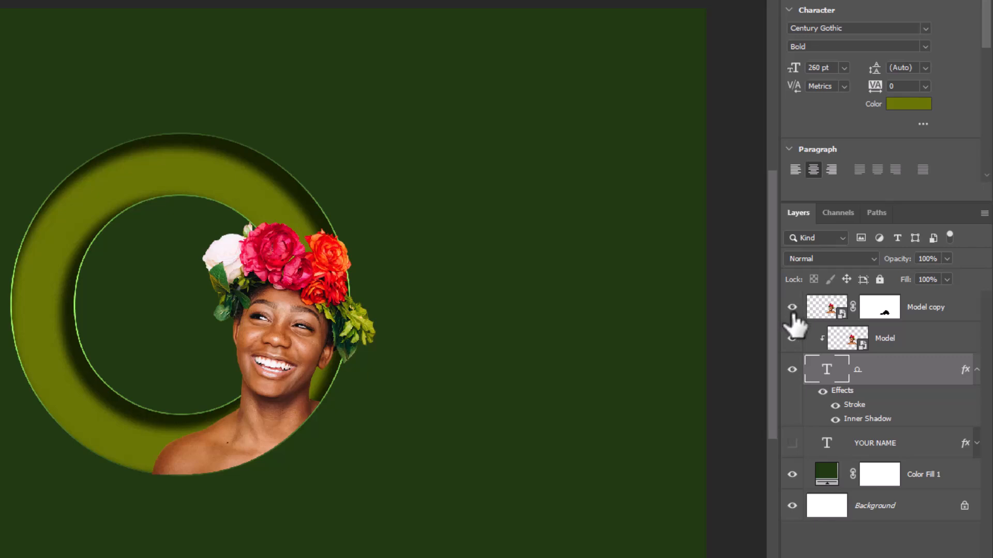
mouse_move(922, 335)
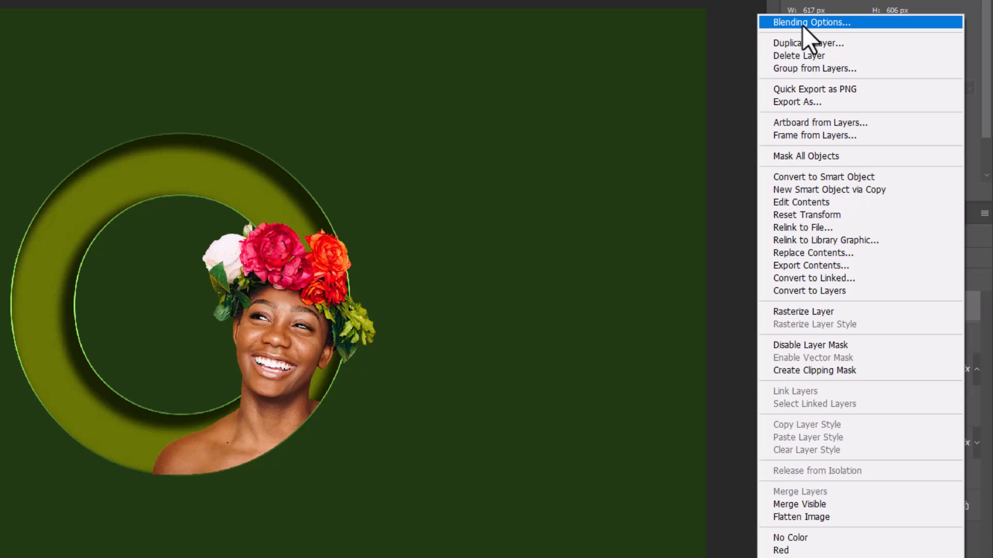
- Give the Model copy portrait a 38 px black drop shadow with 5% noise, nudged onto the O
left_click(813, 21)
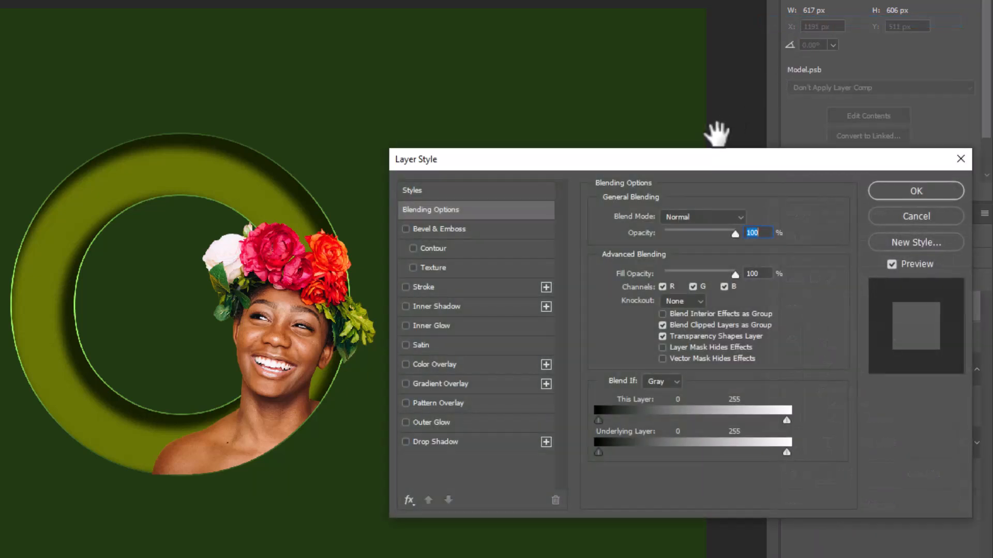
mouse_move(443, 453)
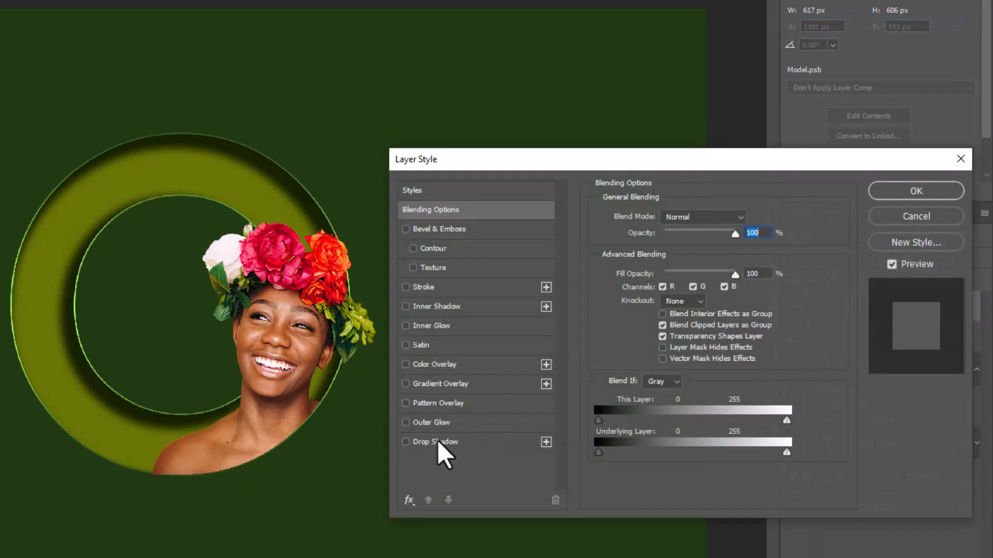
left_click(406, 442)
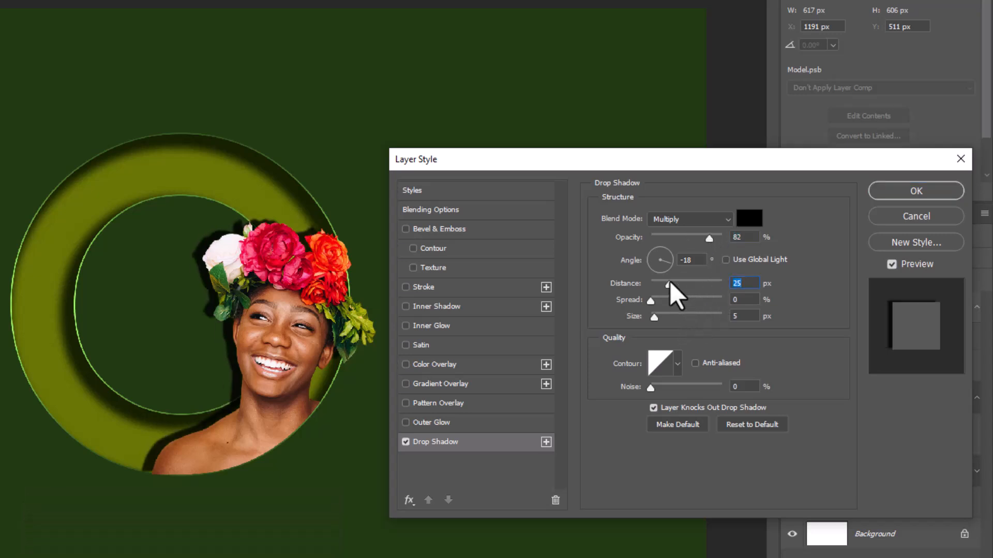
left_click_drag(654, 317, 687, 316)
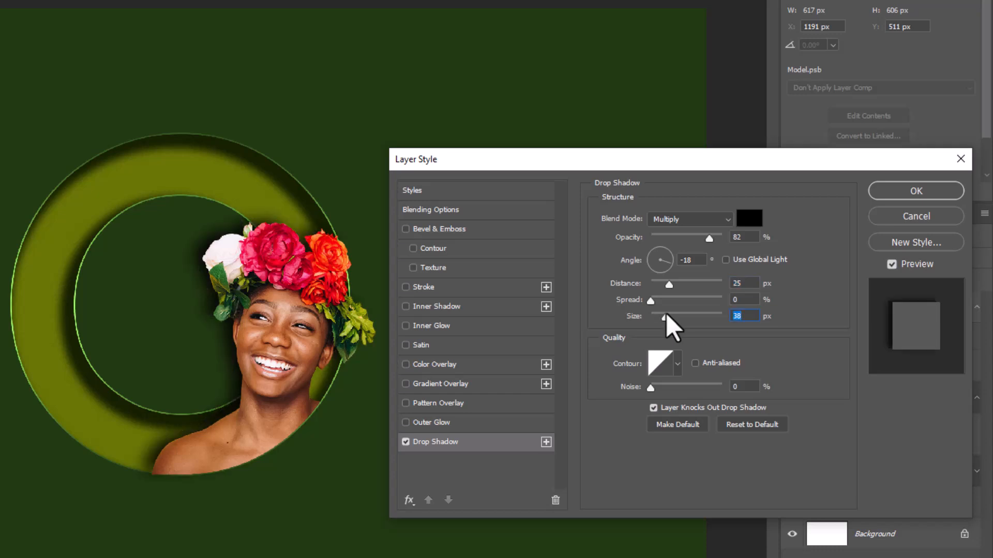
left_click(744, 386)
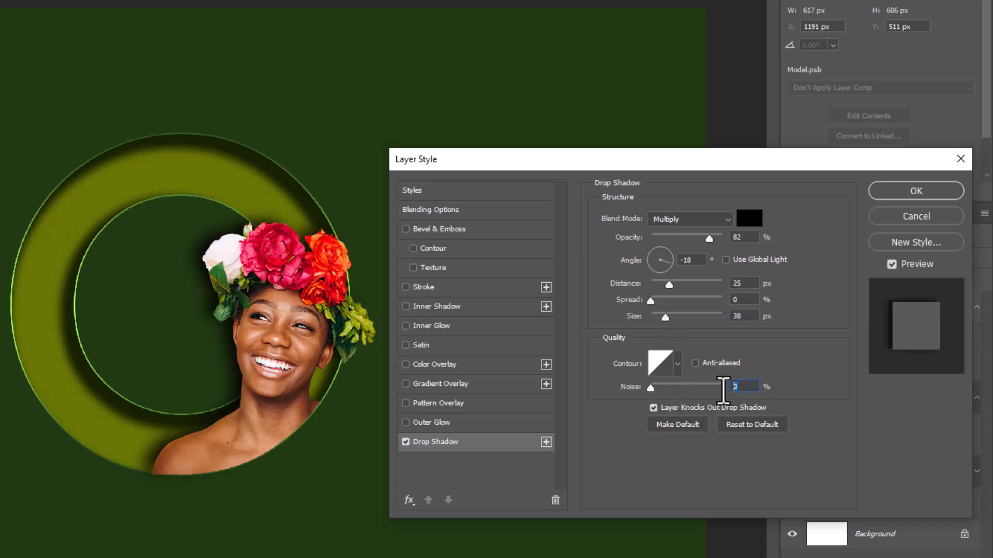
type("5")
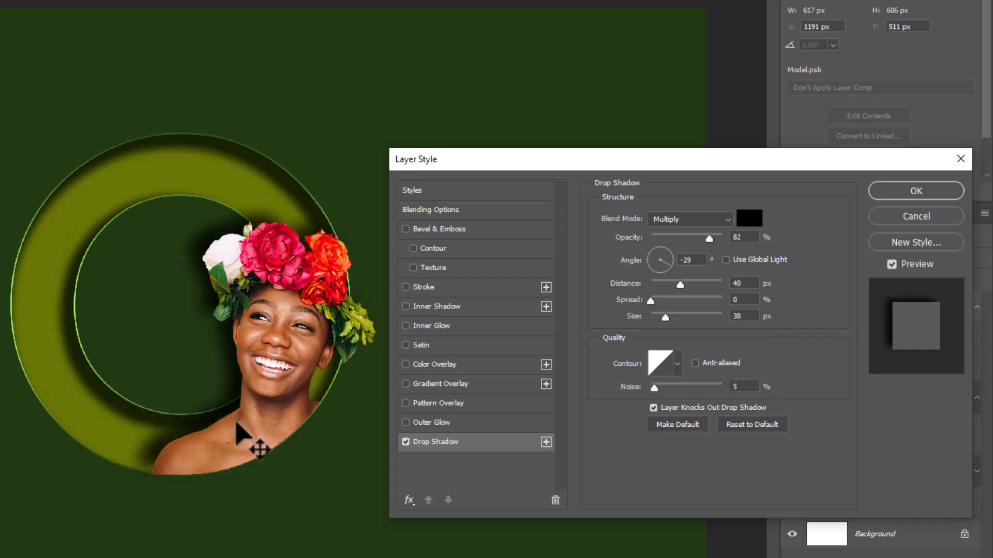
left_click_drag(660, 260, 664, 256)
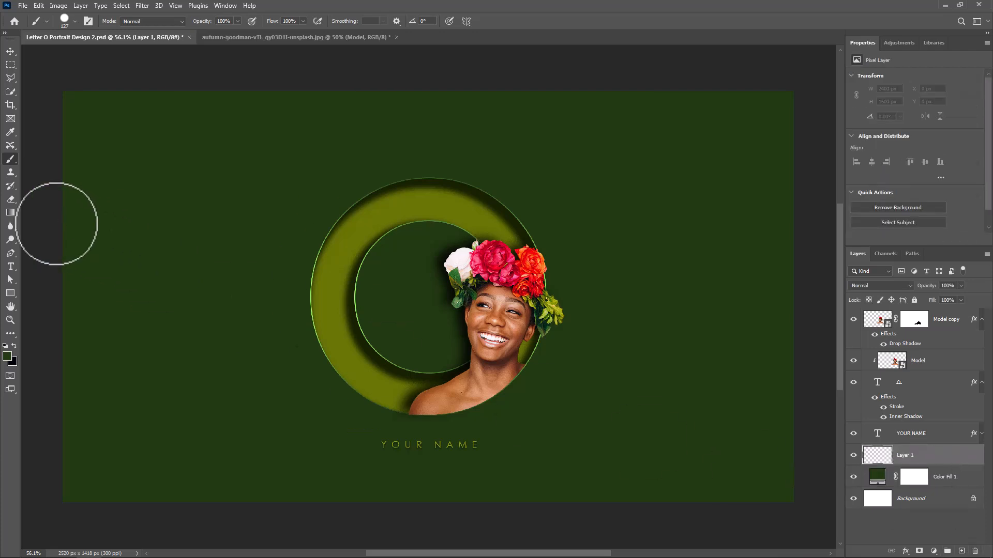
- Paint a #3c6622 green gradient across the backdrop layer and soften it to 60% fill
left_click(10, 212)
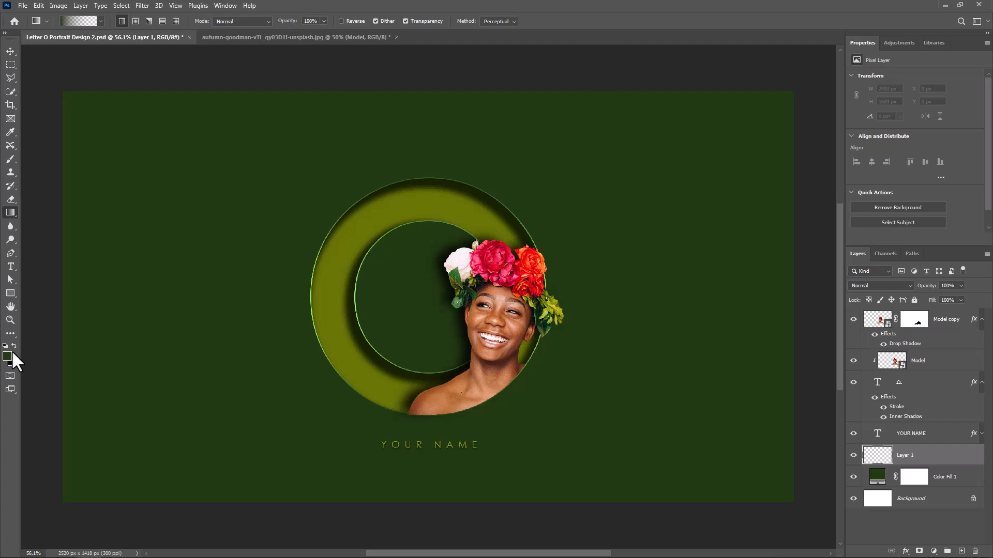
left_click(7, 356)
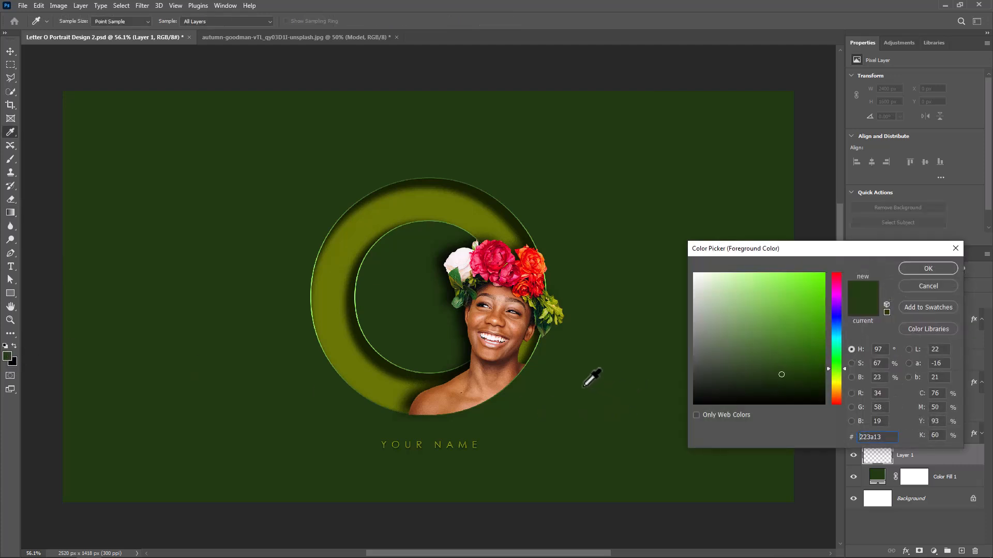
left_click(782, 352)
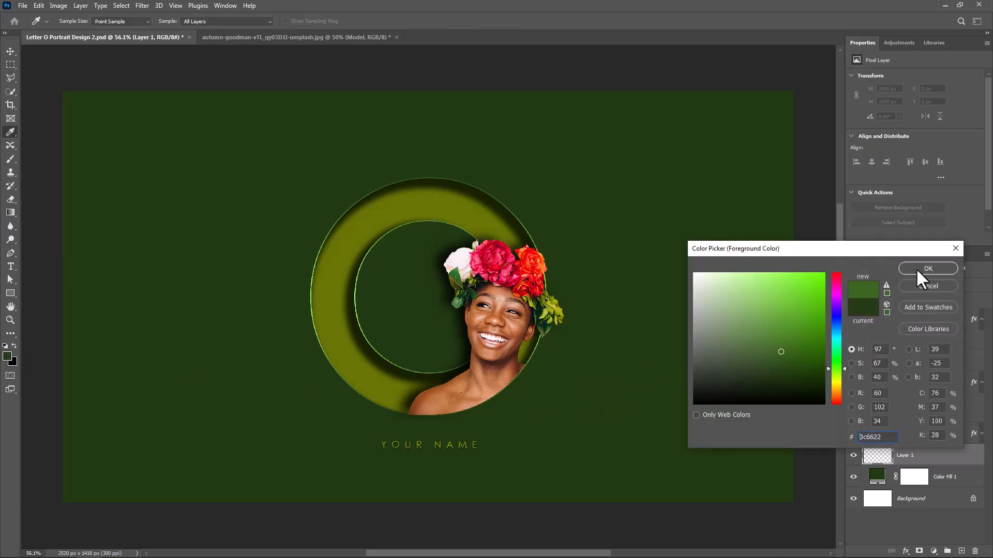
left_click(928, 269)
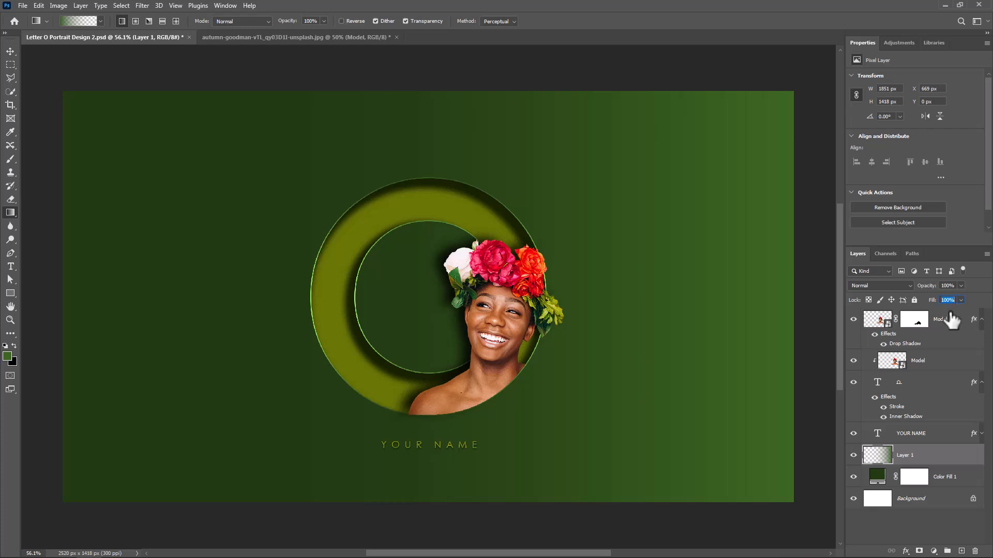
left_click(946, 299)
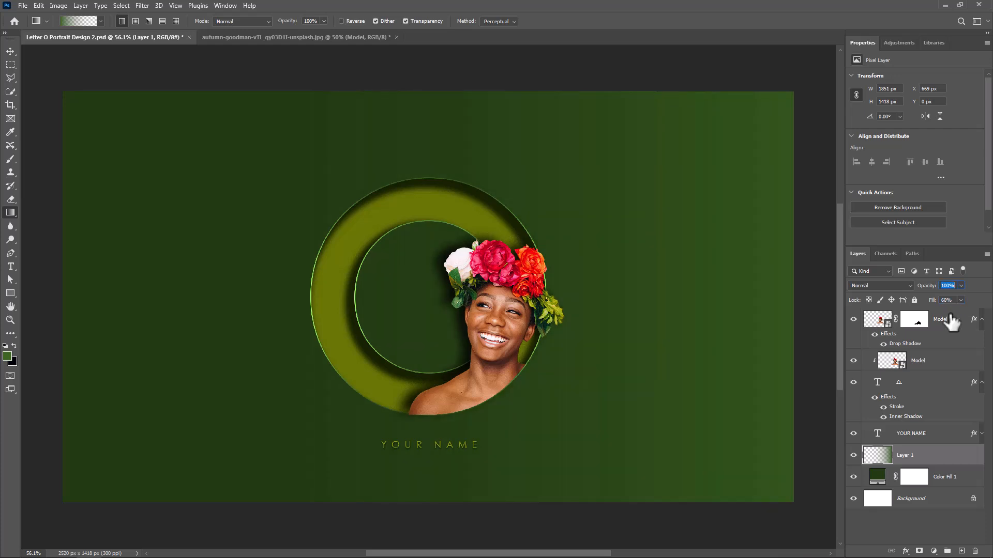